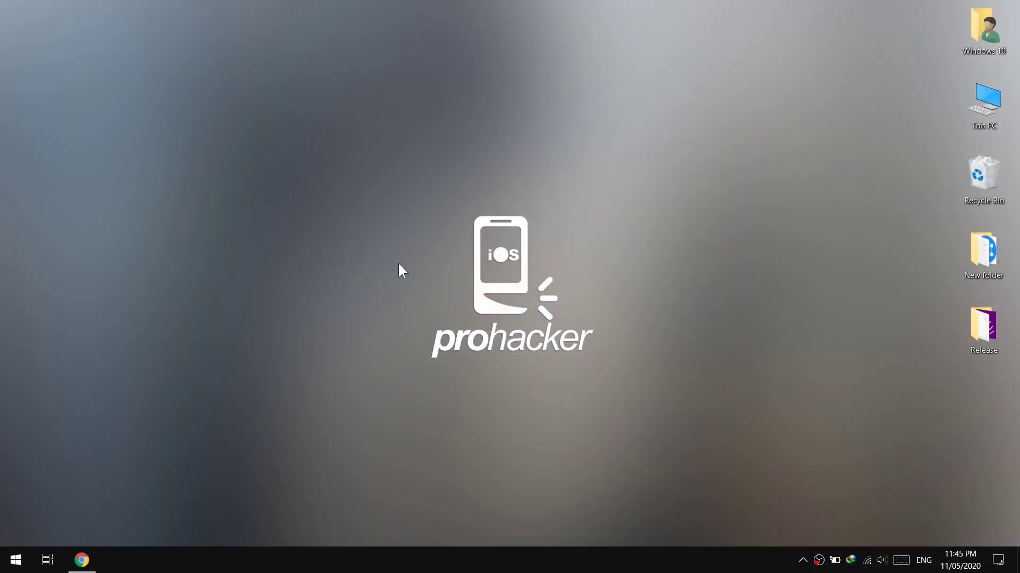
mouse_move(415, 266)
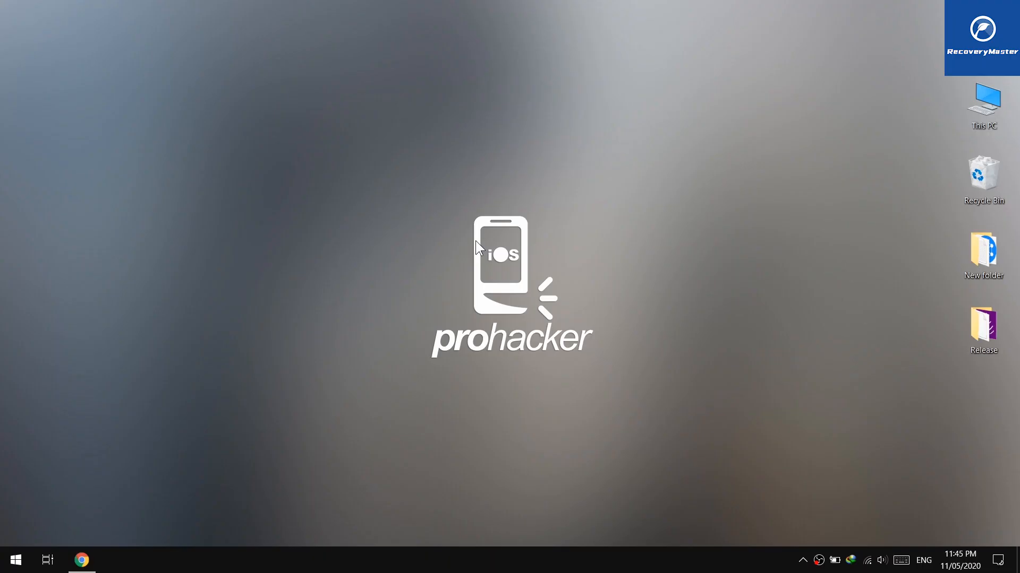
mouse_move(835, 147)
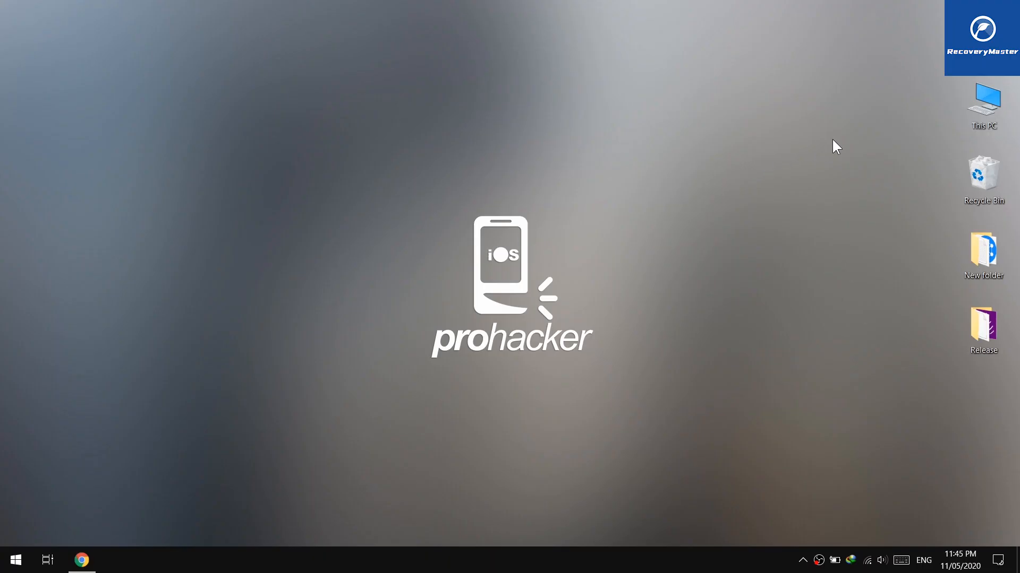
Open This PC and bring up Format for DATA (D:), closing it without formatting
double_click(983, 101)
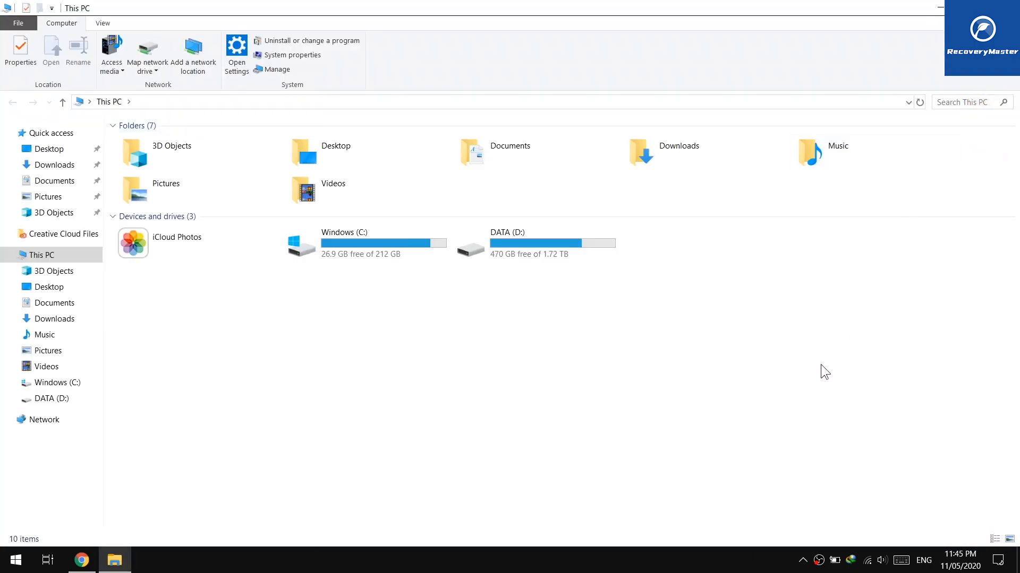
mouse_move(574, 293)
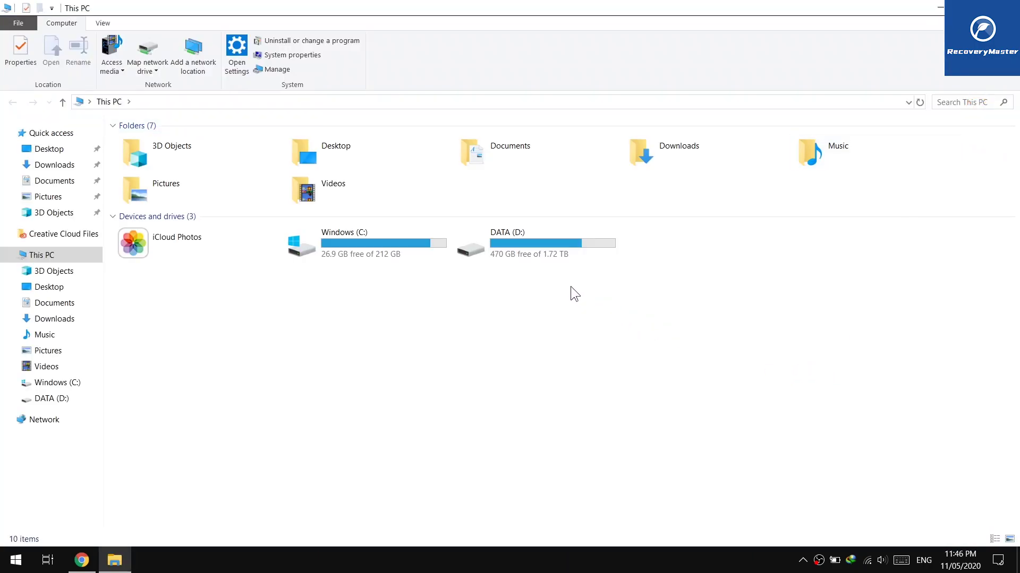
right_click(505, 243)
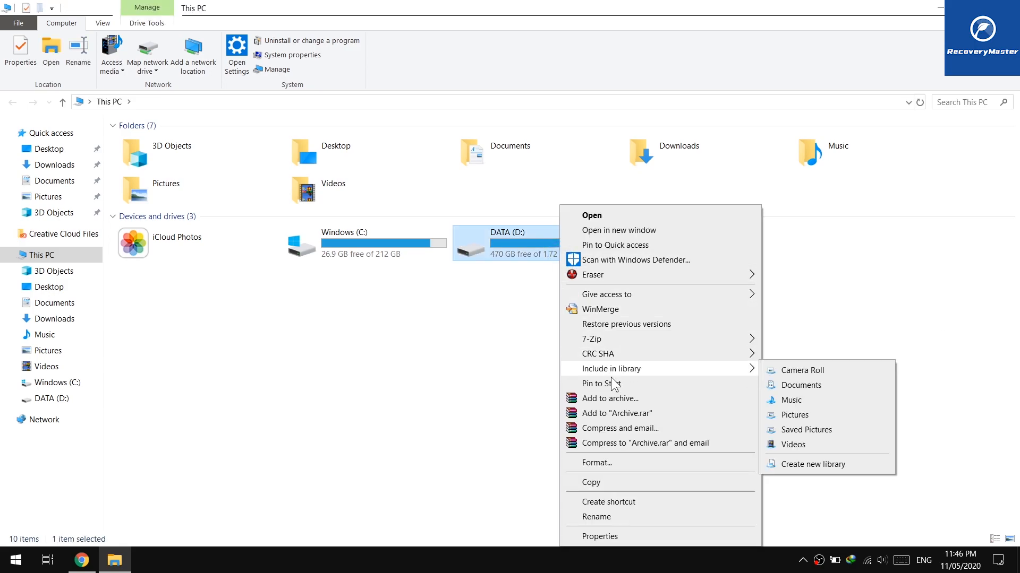
left_click(634, 467)
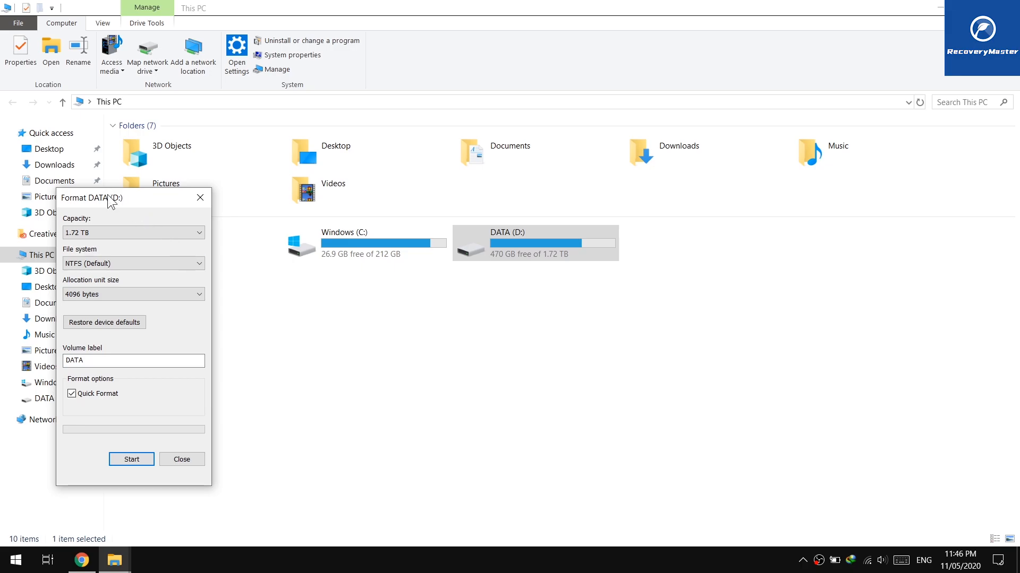
left_click_drag(91, 197, 432, 153)
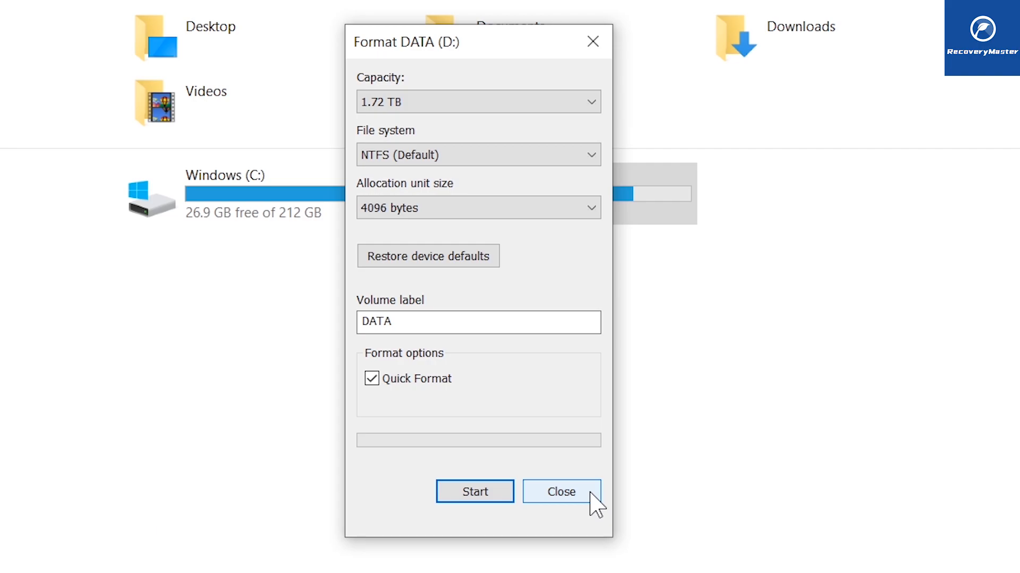
left_click(561, 491)
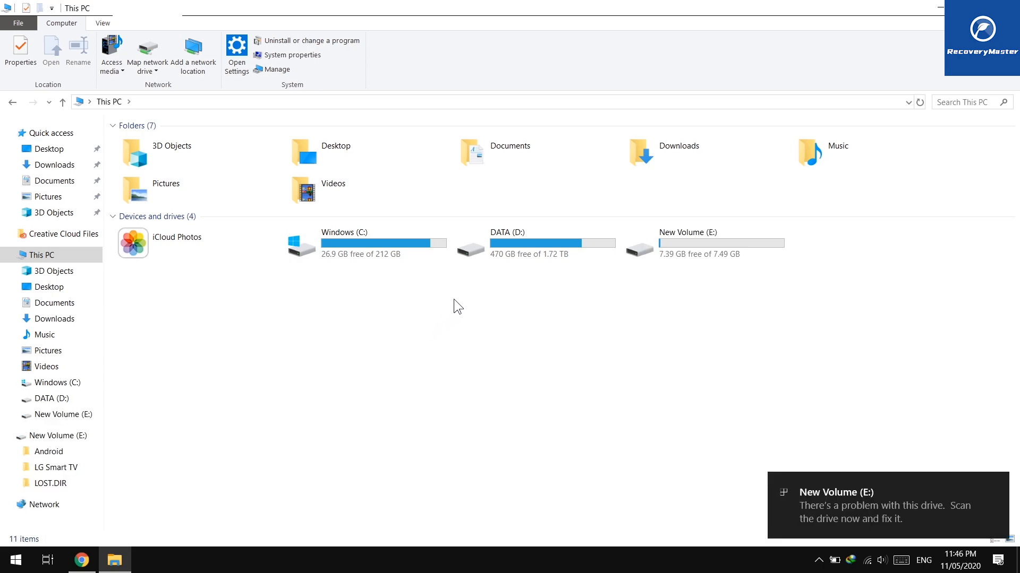
Browse New Volume (E:) in Details view with a widened Name column, then return to This PC
left_click(688, 244)
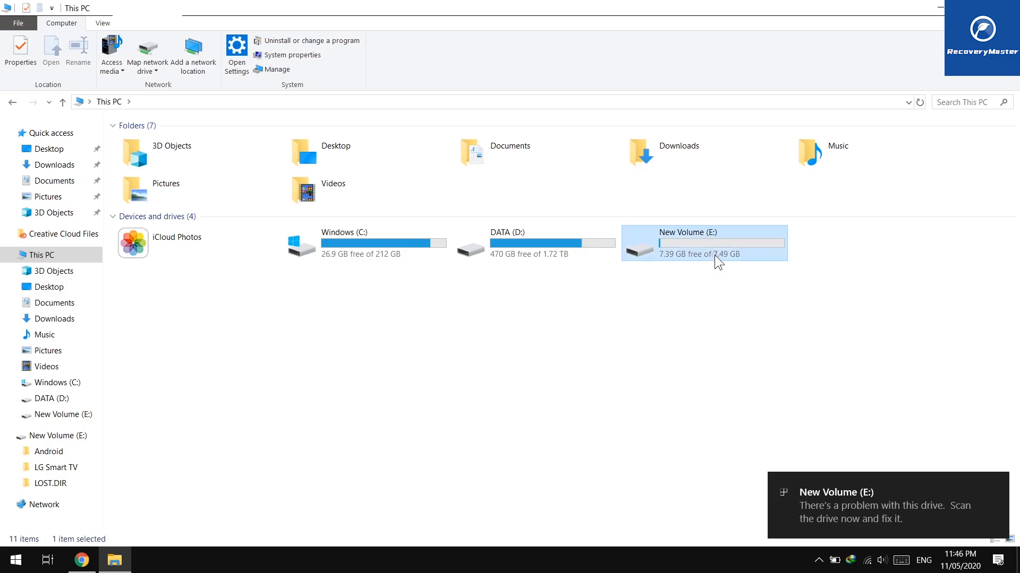
double_click(687, 244)
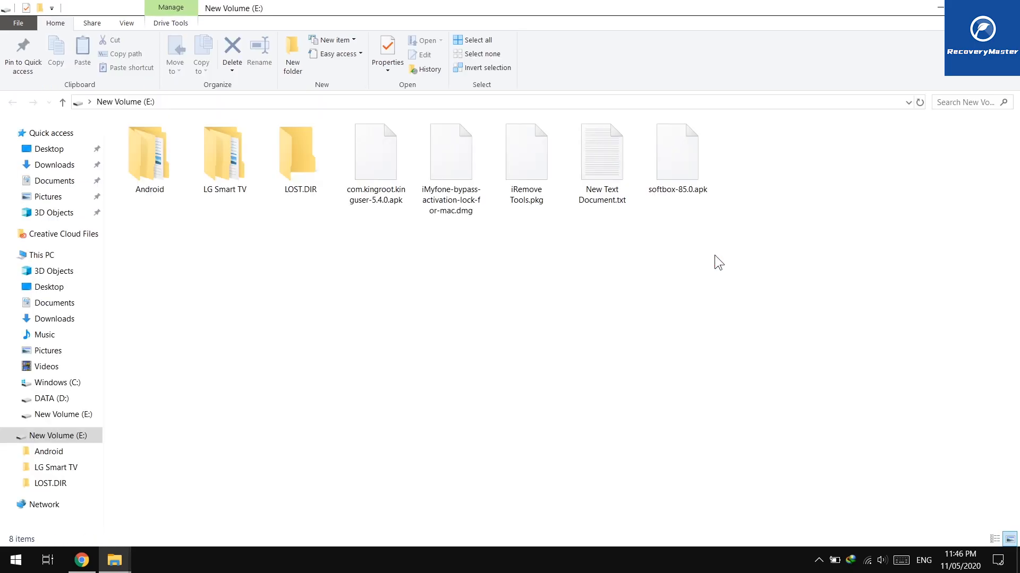
left_click(1007, 539)
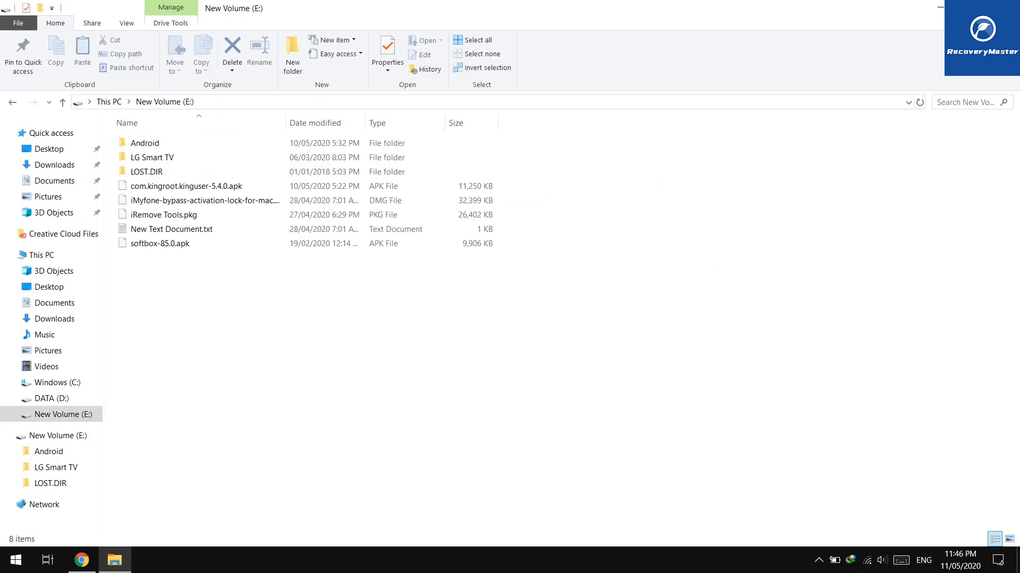
left_click_drag(288, 123, 321, 123)
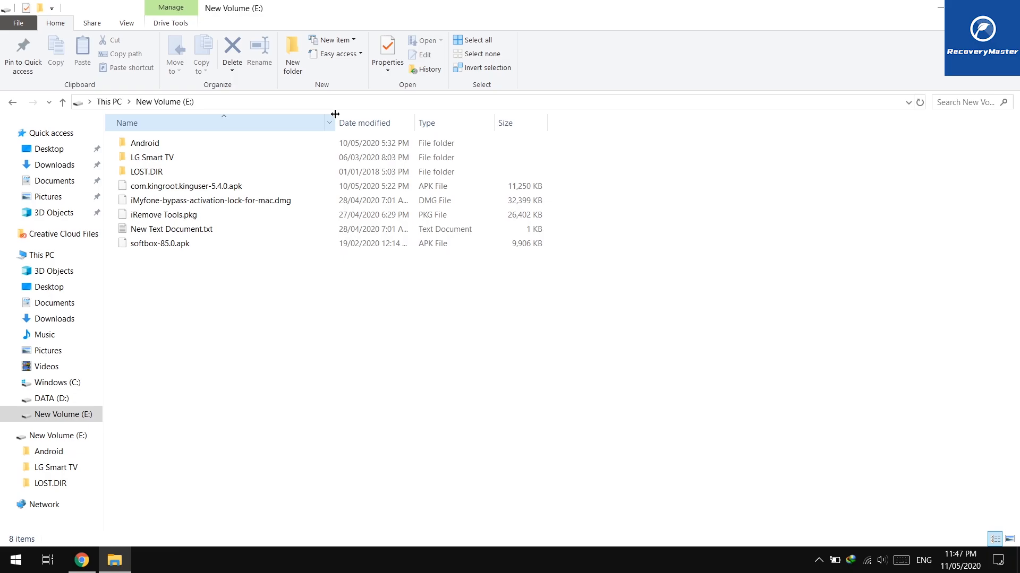
left_click(171, 229)
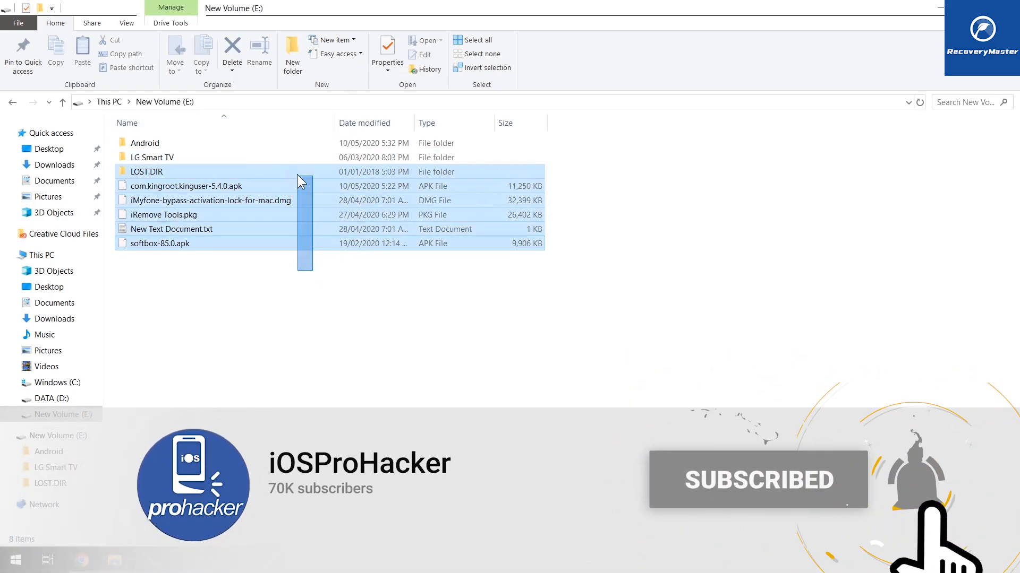
left_click(211, 302)
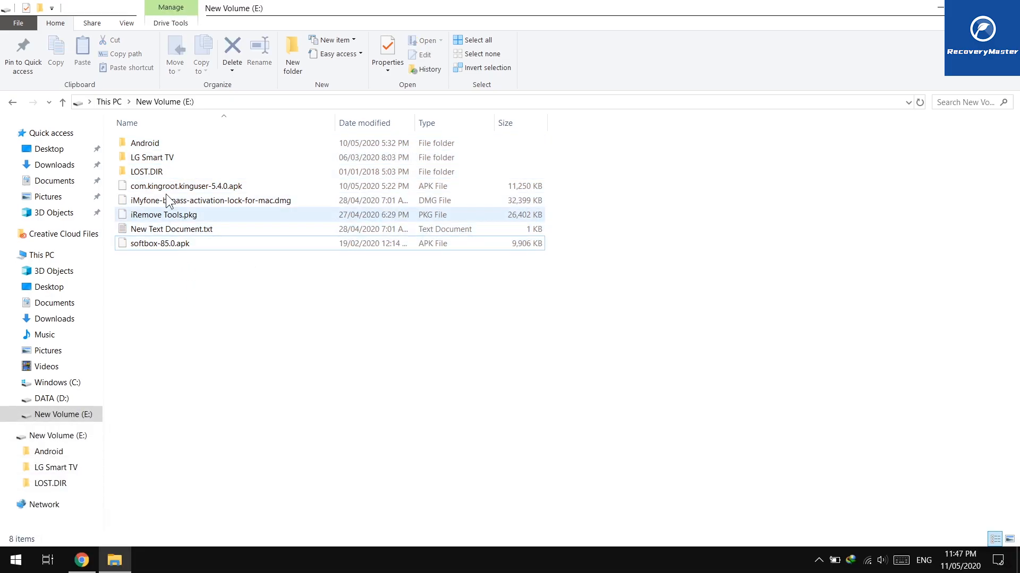
left_click(109, 102)
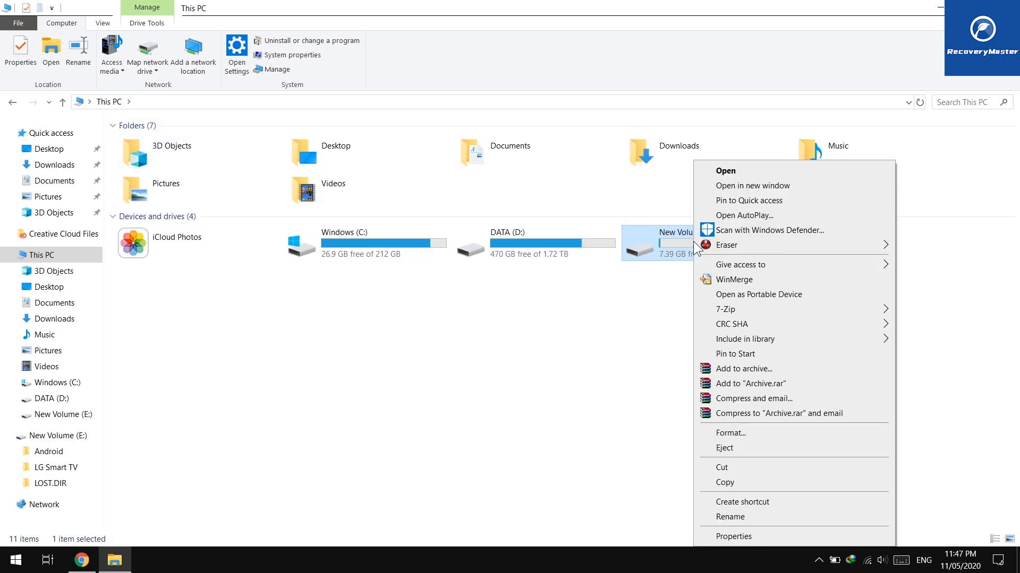
mouse_move(728, 434)
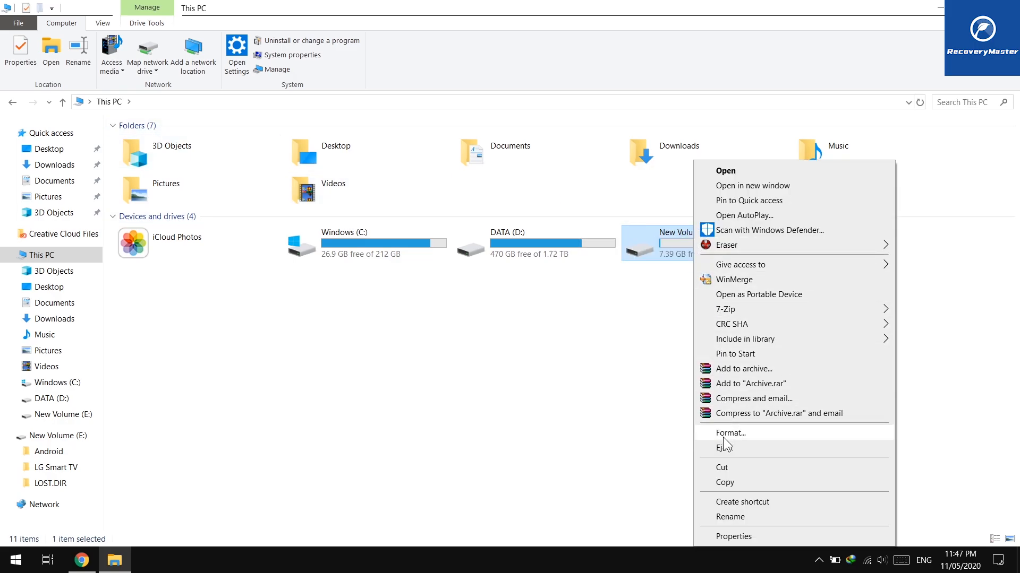
Quick-format New Volume (E:) as NTFS, leaving 7.47 GB free of 7.49 GB
left_click(731, 433)
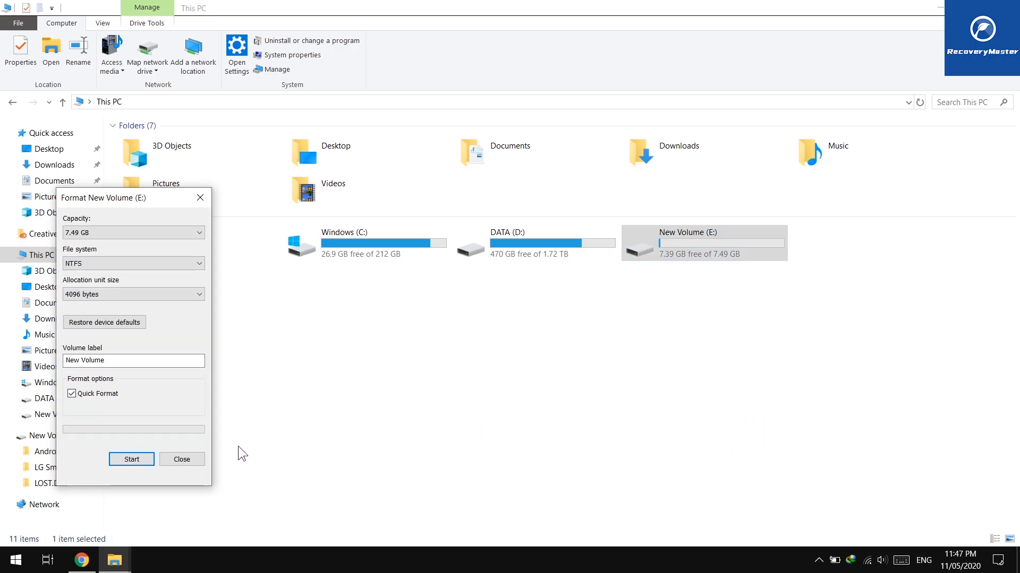
left_click(131, 459)
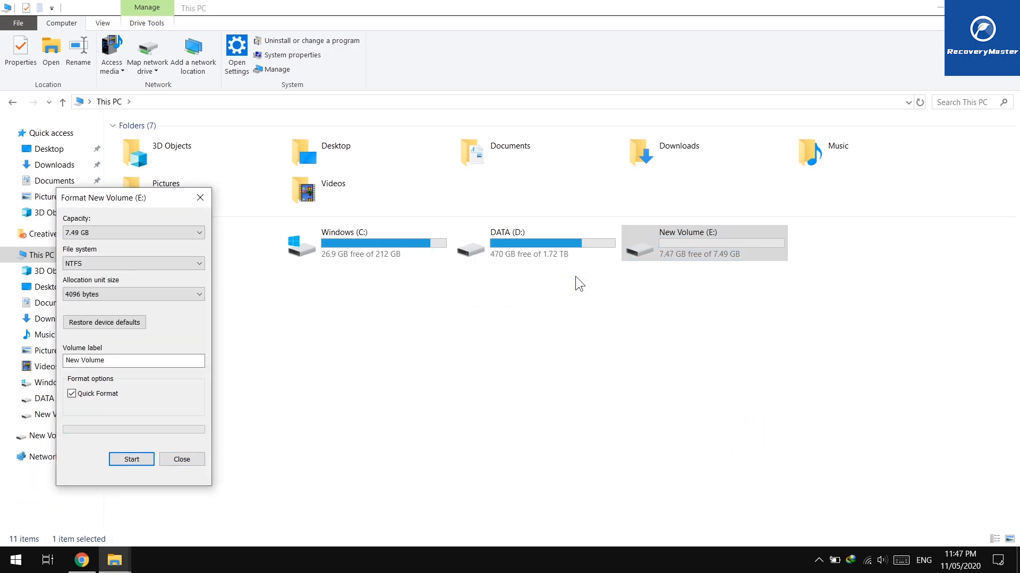
left_click(181, 459)
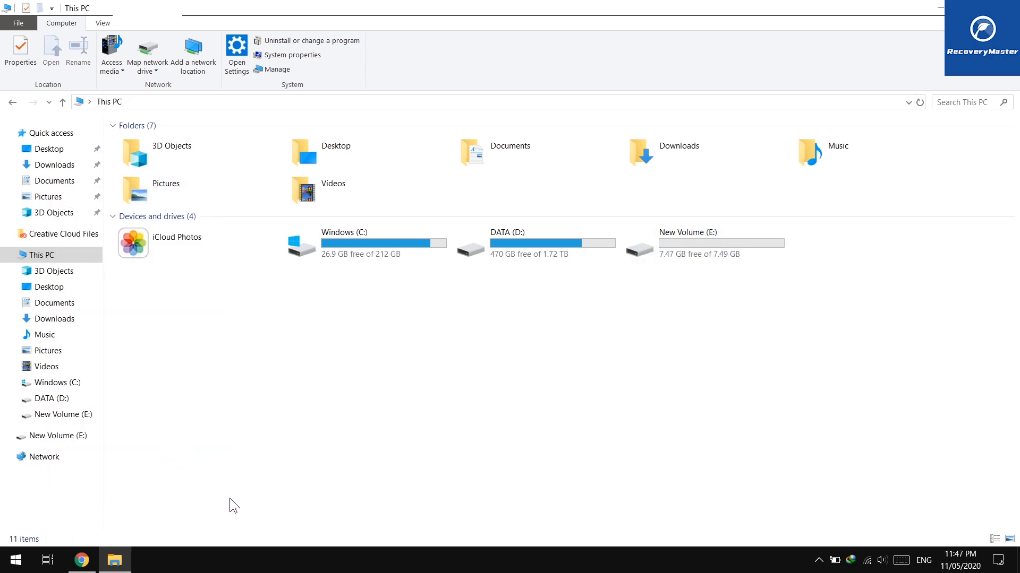
mouse_move(978, 115)
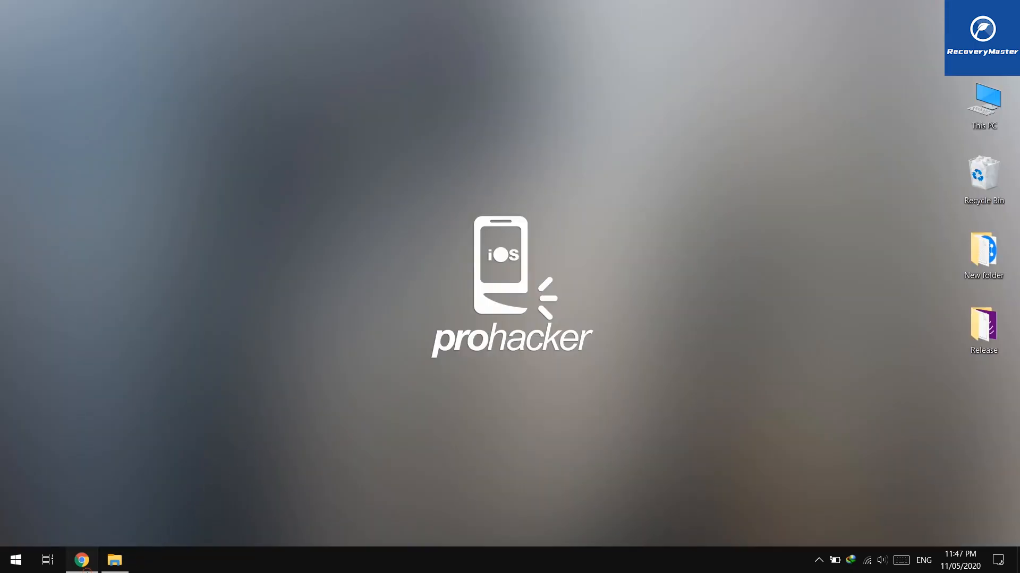
Switch to Chrome and scroll through the Soouya homepage
left_click(81, 559)
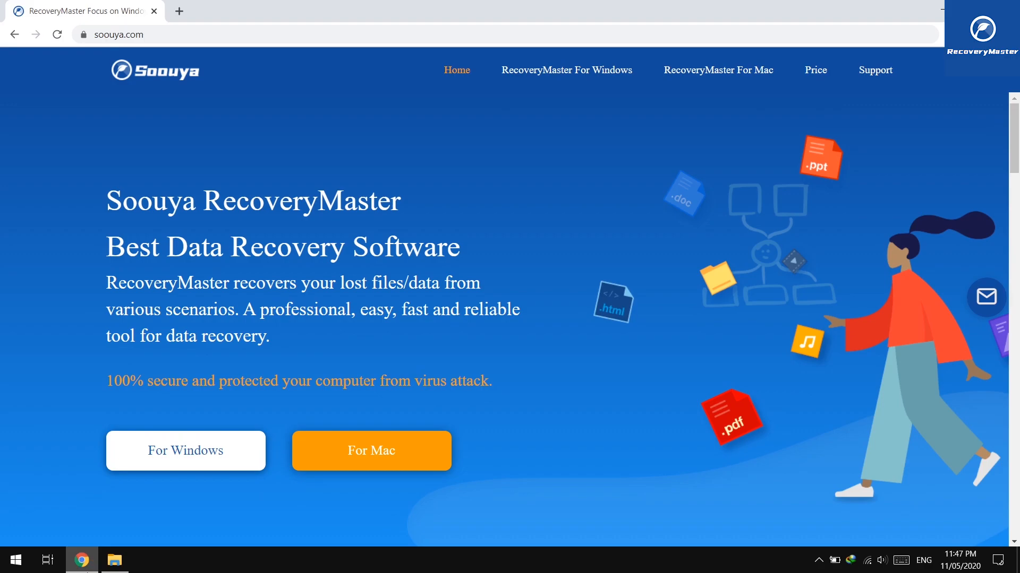
mouse_move(100, 225)
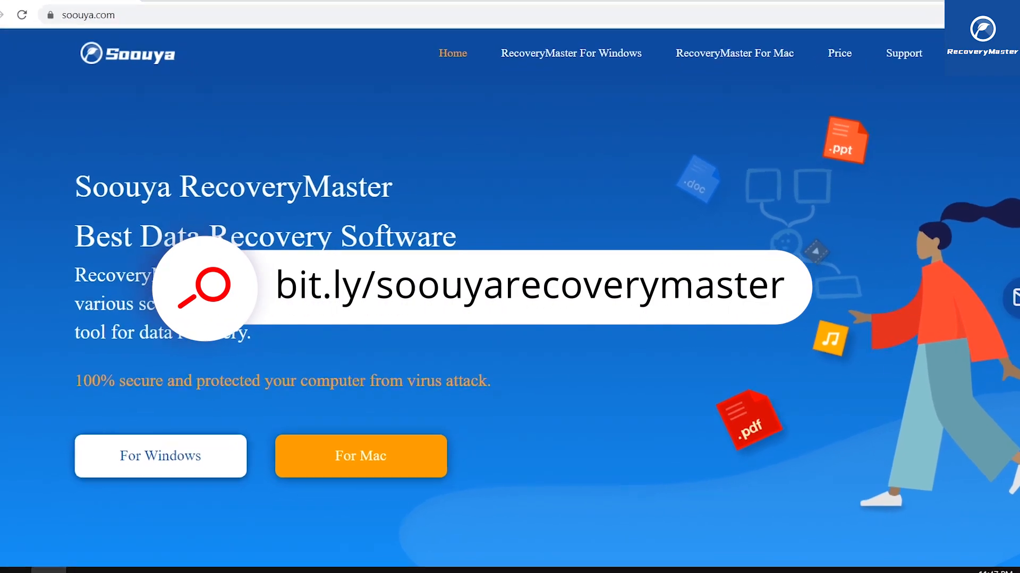
scroll("down", 3)
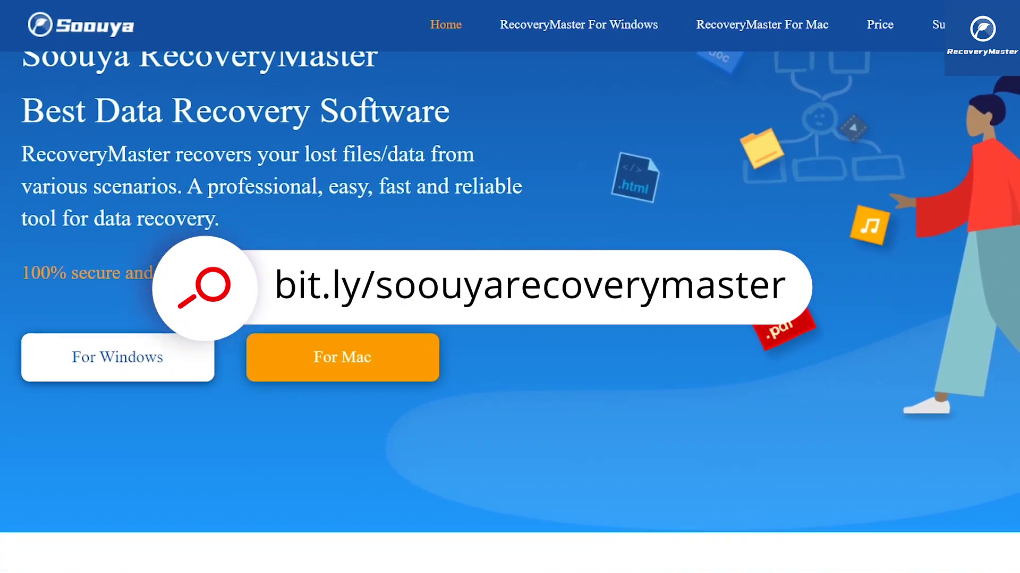
scroll("down", 3)
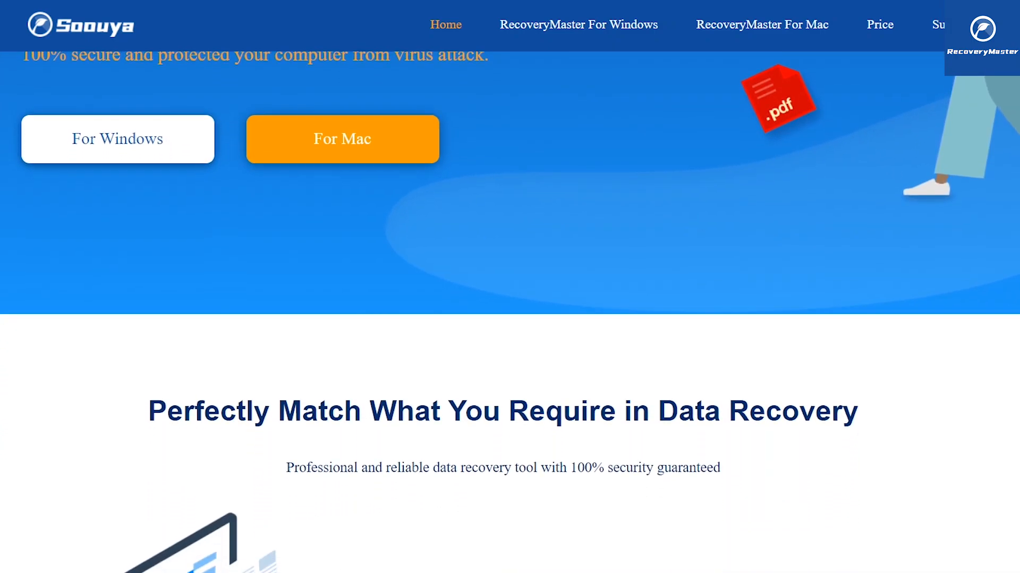
scroll("down", 3)
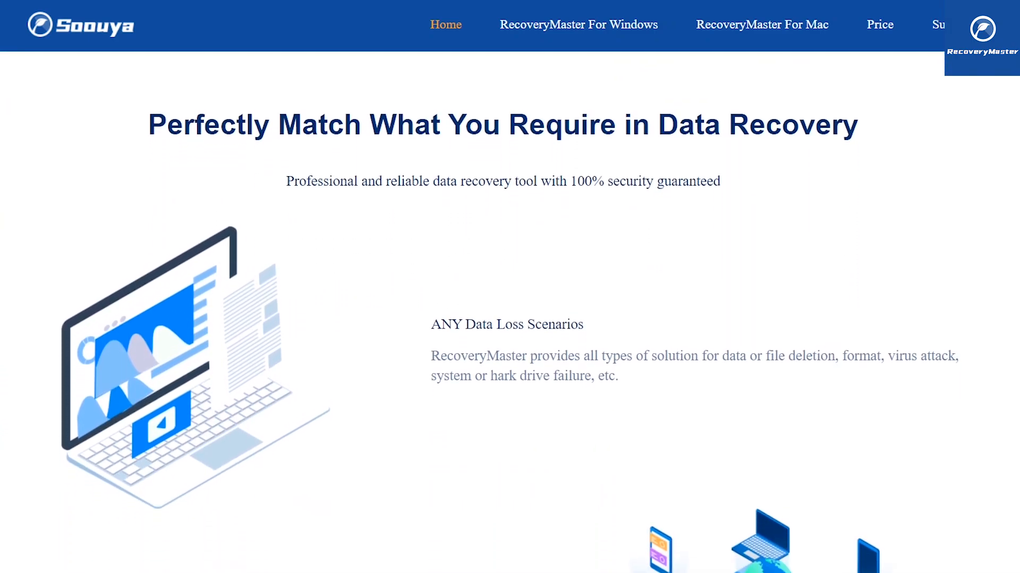
scroll("down", 3)
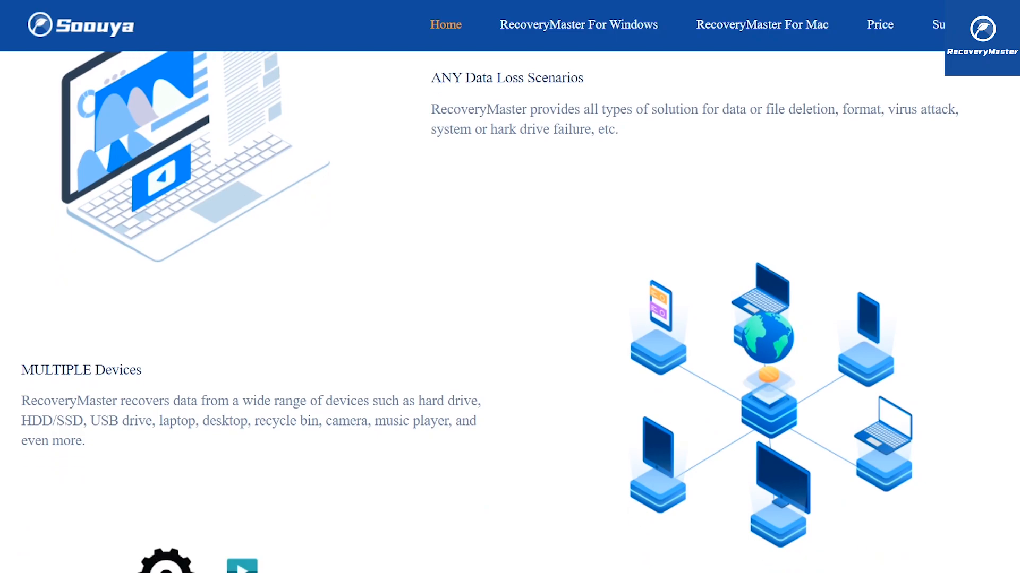
scroll("down", 3)
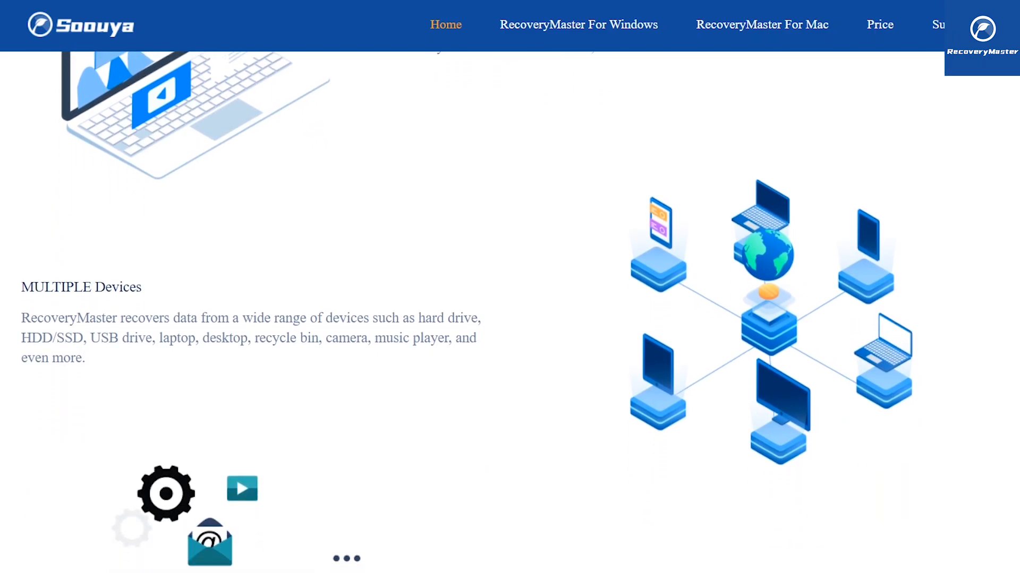
scroll("down", 3)
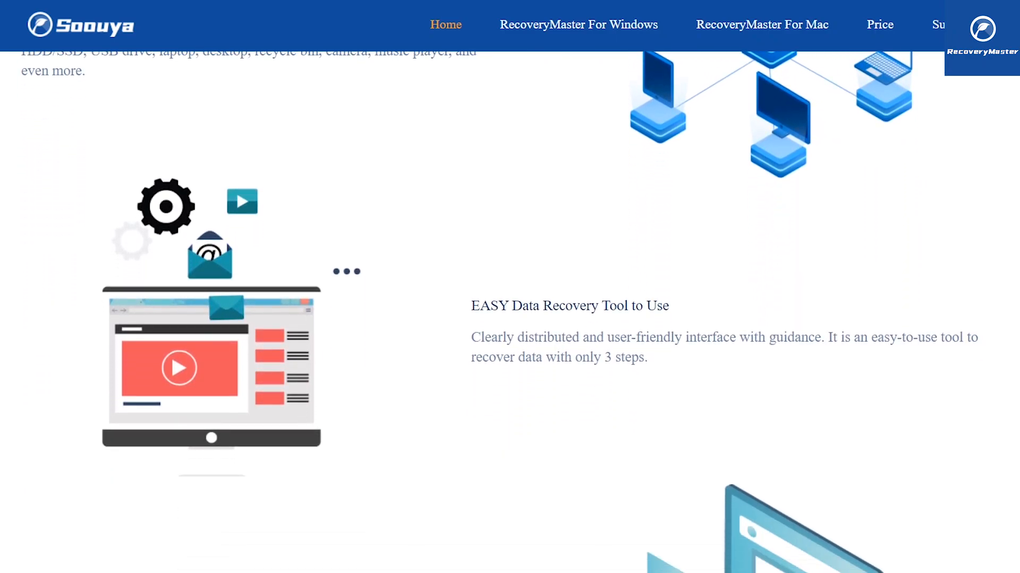
scroll("up", 3)
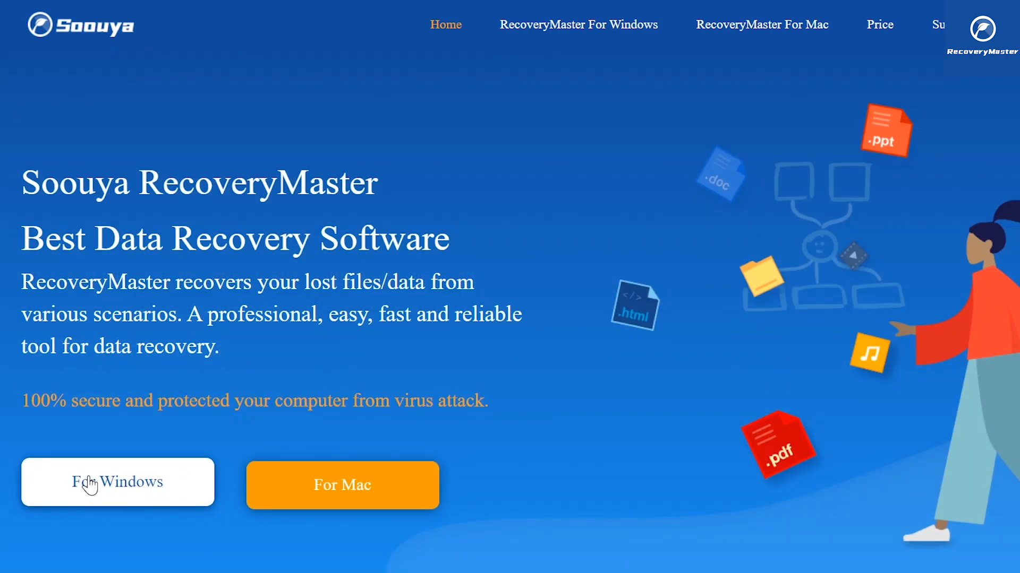
Open the RecoveryMaster for Windows page and download the free trial
left_click(118, 481)
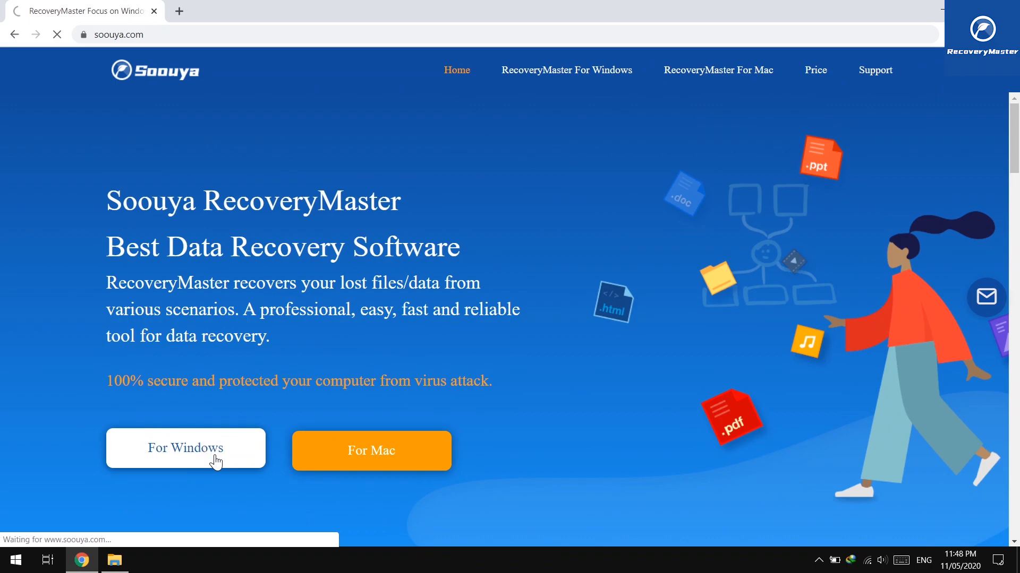
left_click(185, 448)
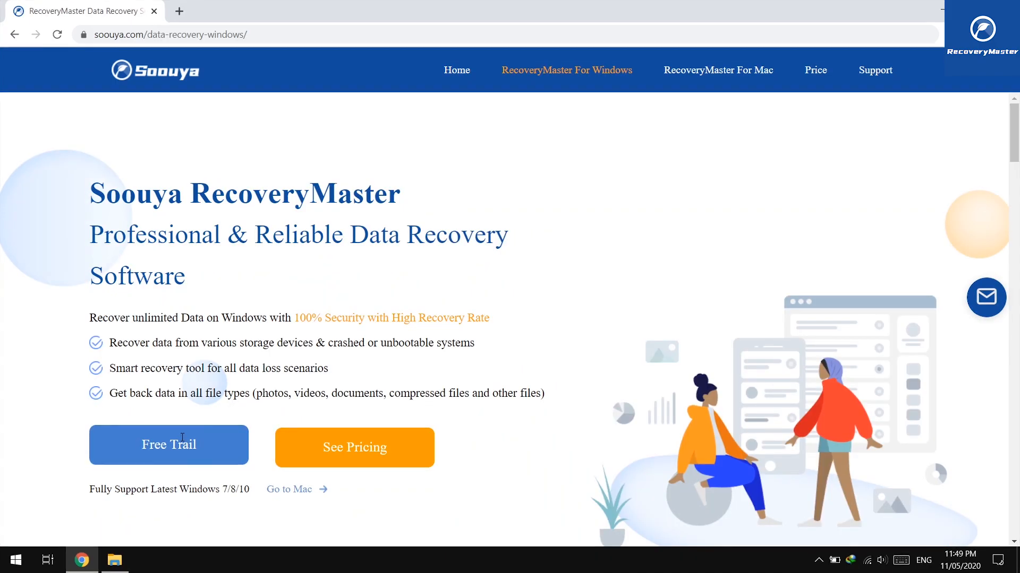
left_click(168, 445)
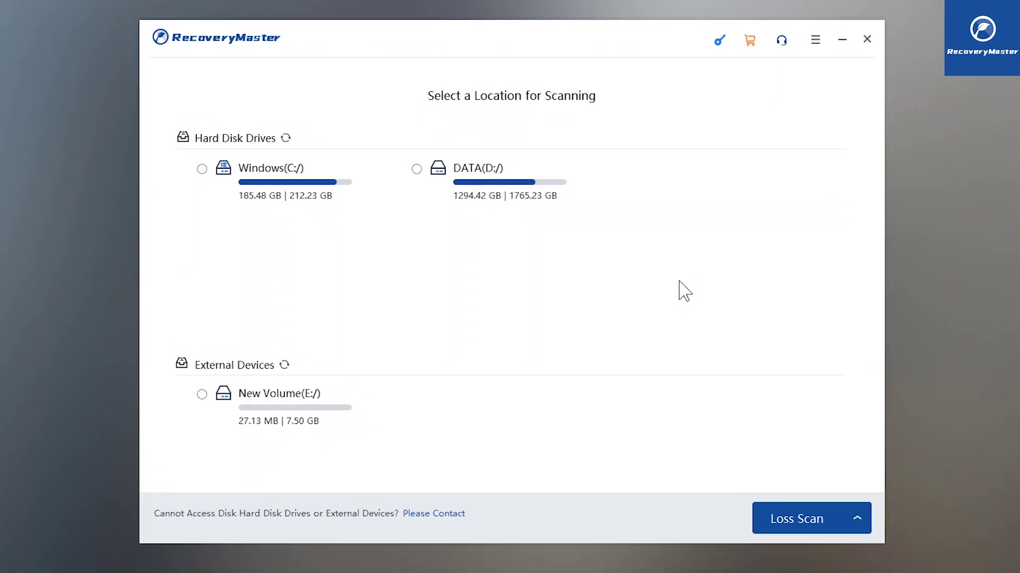
mouse_move(254, 156)
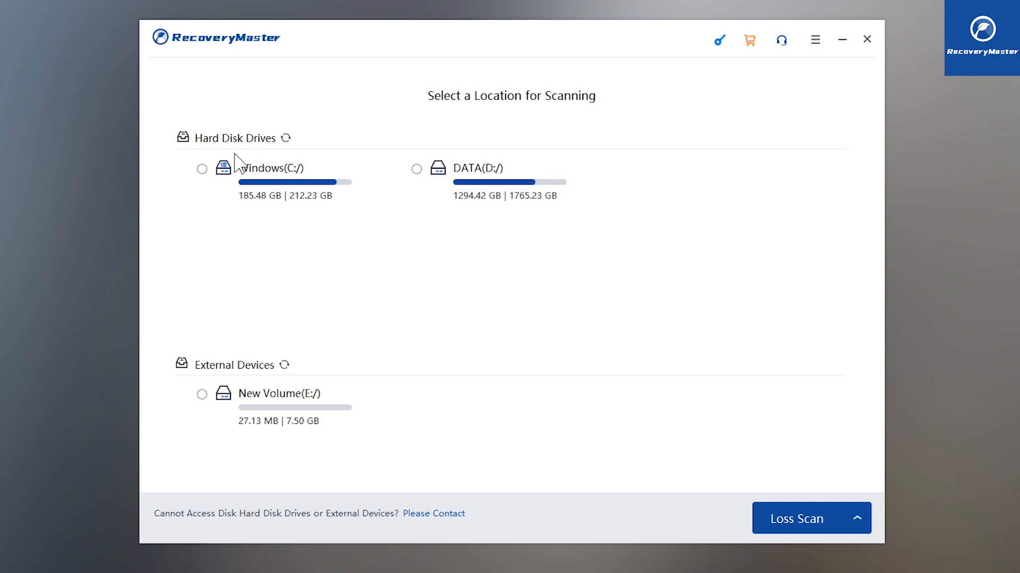
mouse_move(366, 385)
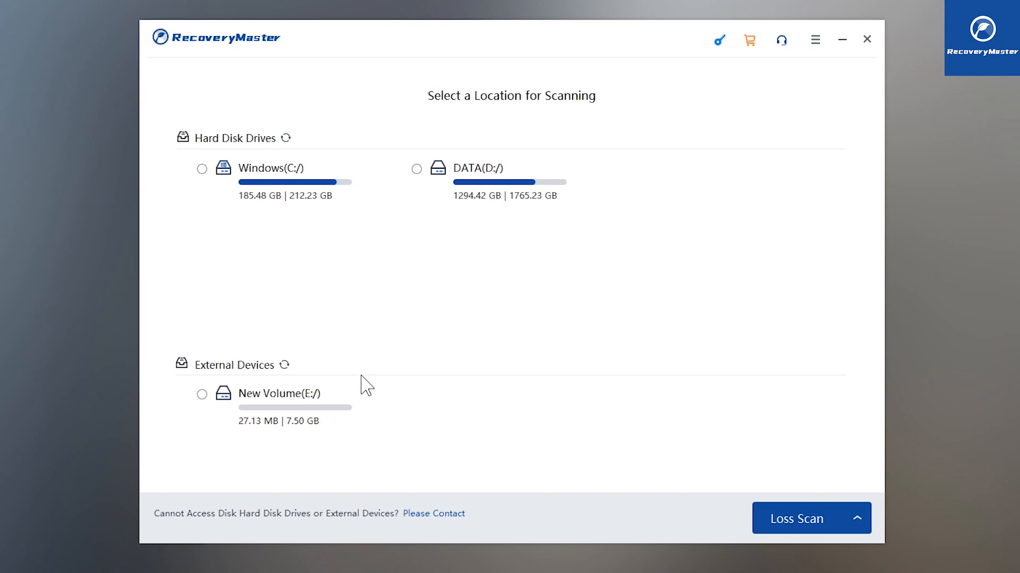
Refresh RecoveryMaster's External Devices list and switch to This PC in File Explorer
left_click(282, 365)
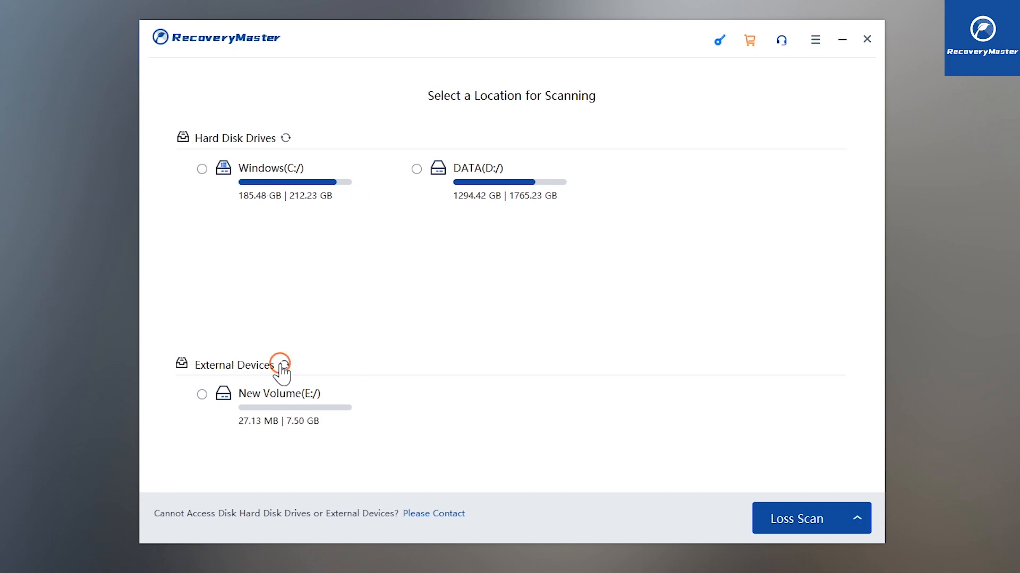
left_click(281, 362)
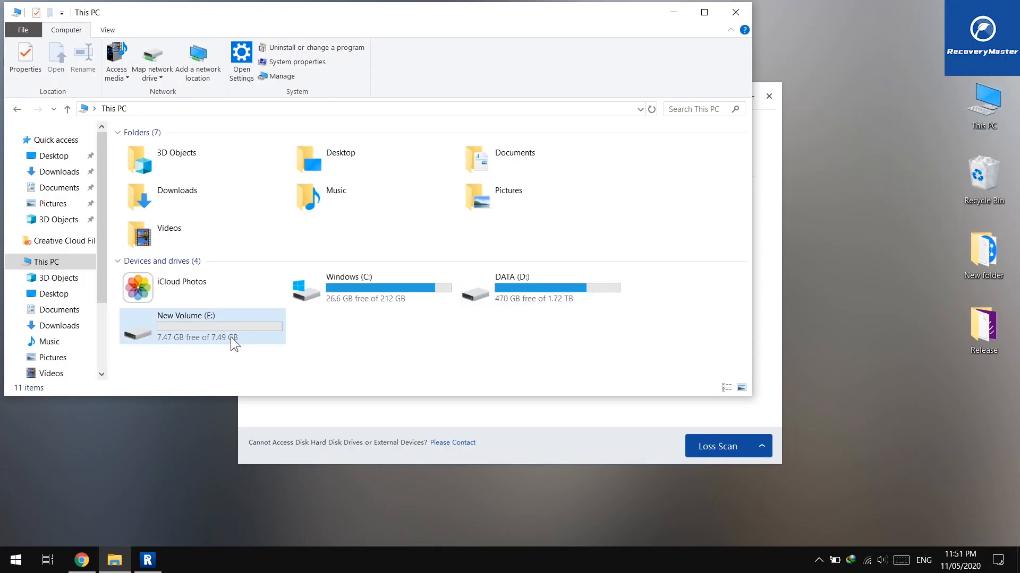
Confirm New Volume (E:) is empty, then select it as RecoveryMaster's scan location
left_click(215, 336)
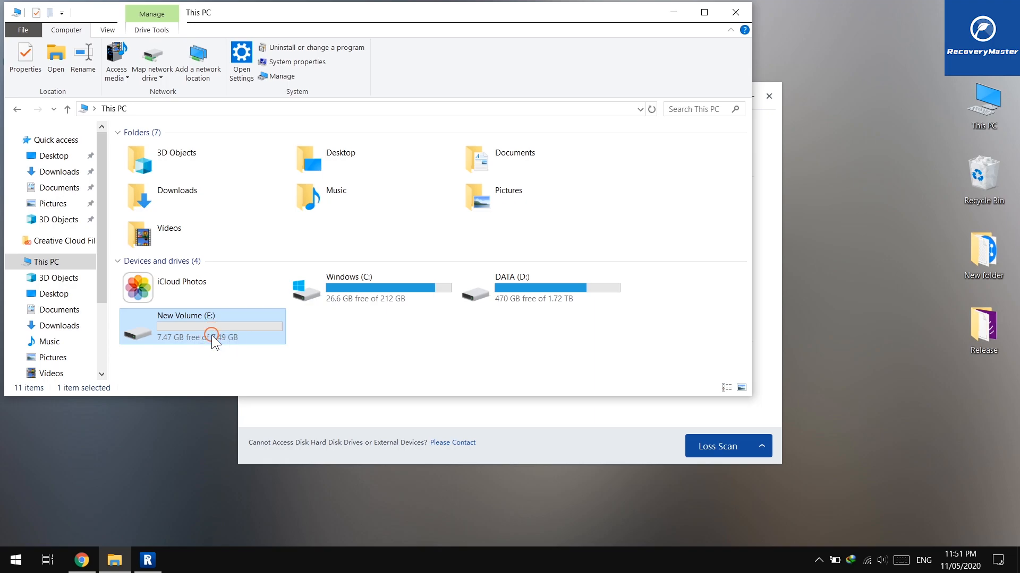
double_click(202, 327)
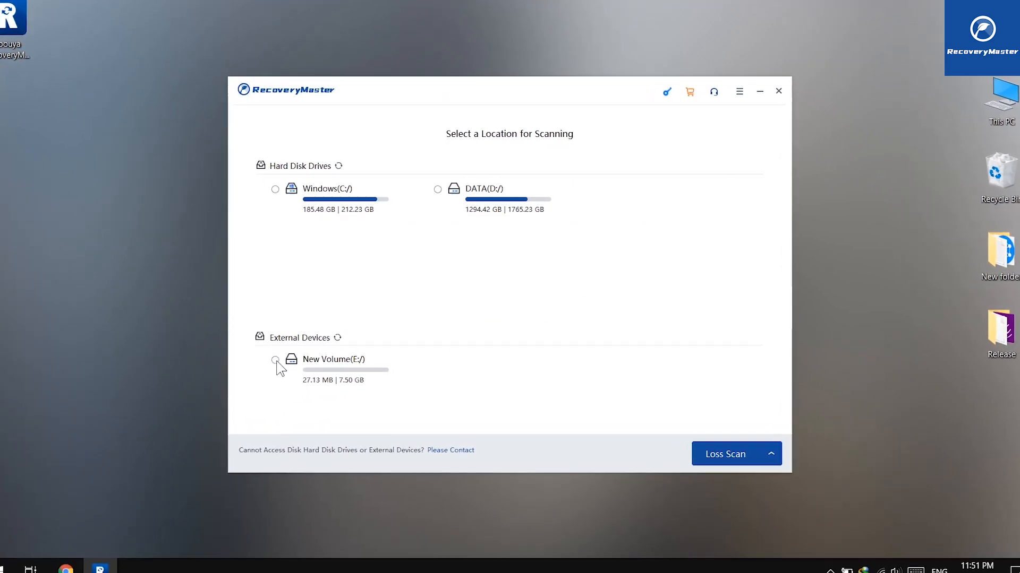
left_click(275, 361)
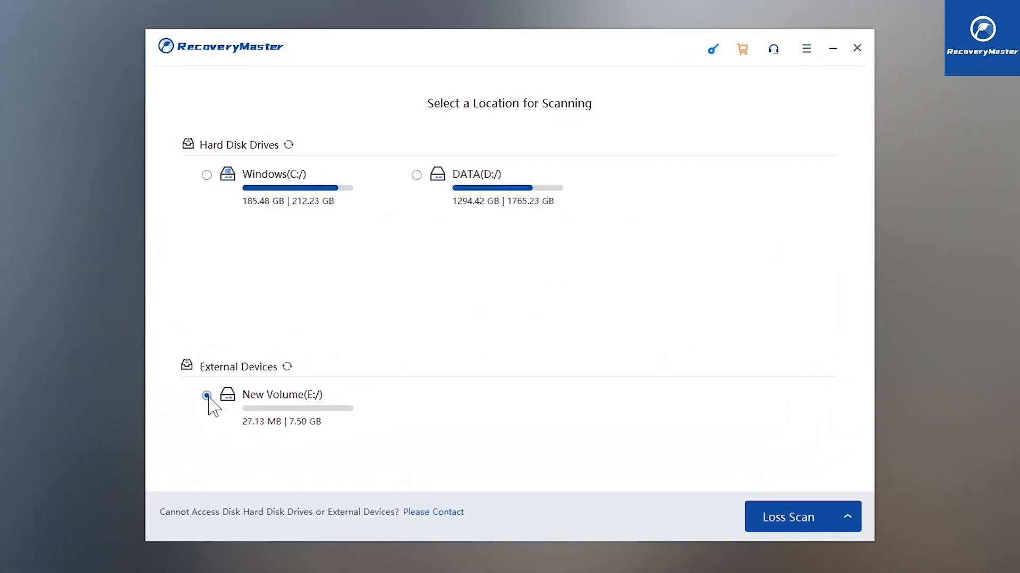
Run a Loss Scan on New Volume (E:) to find lost files
left_click(206, 395)
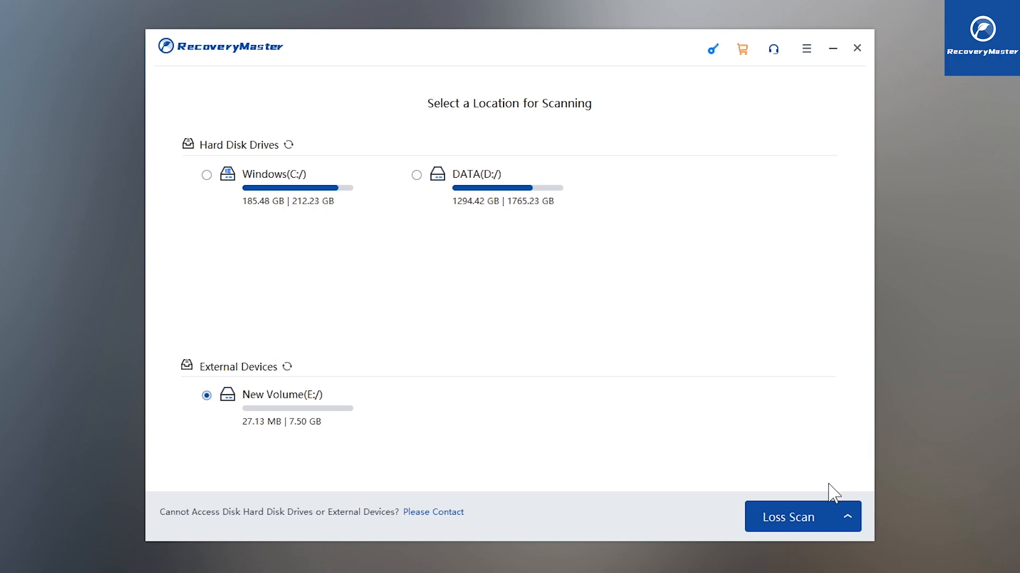
mouse_move(848, 521)
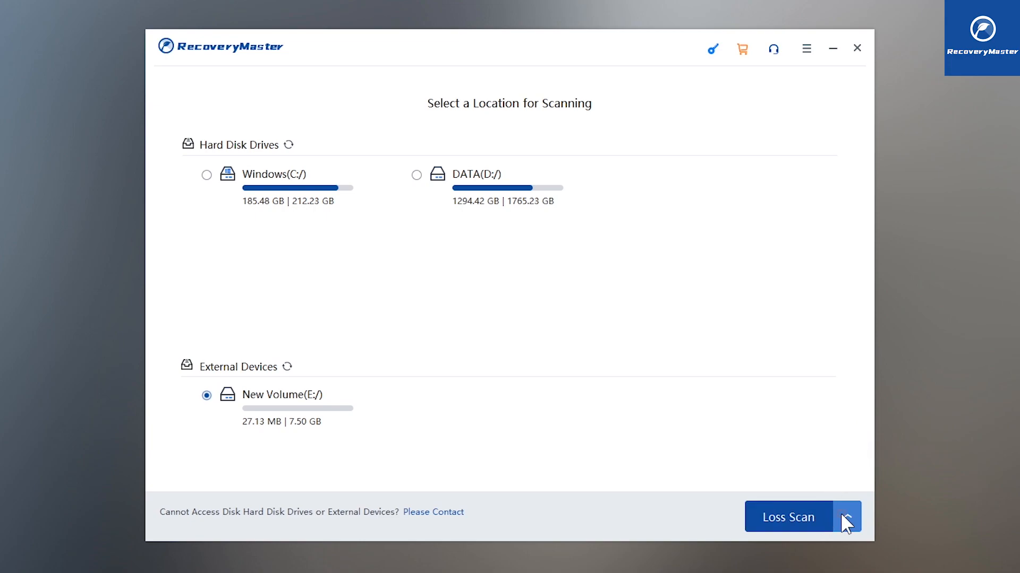
left_click(846, 517)
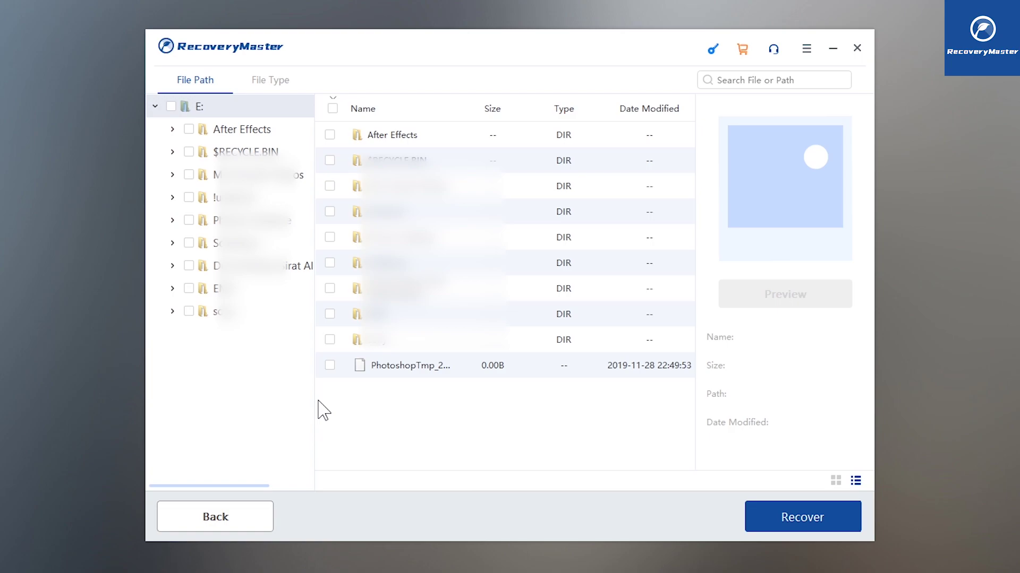
mouse_move(295, 357)
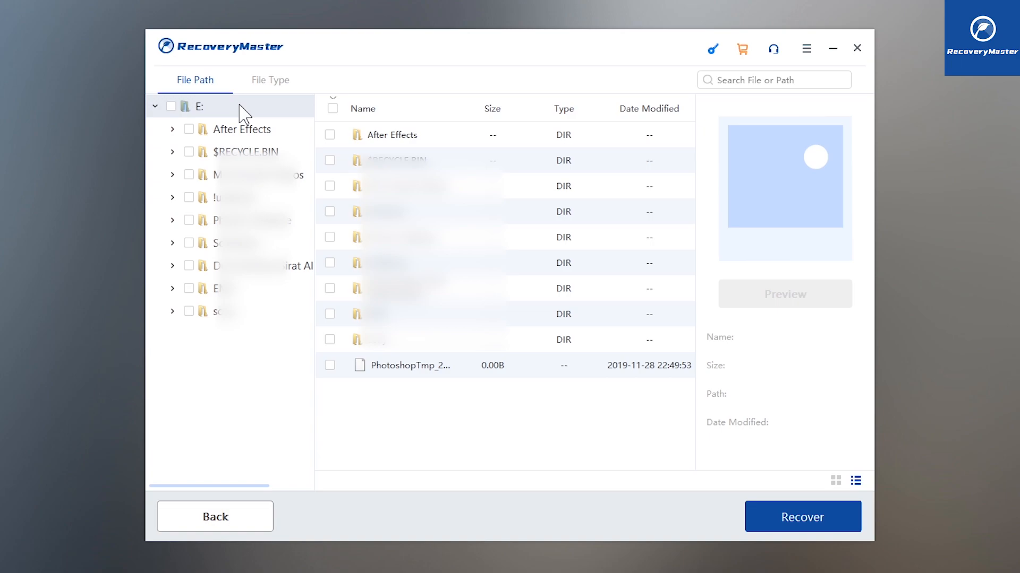
View the After Effects folder and the third recovered folder in the File Path tree
left_click(241, 128)
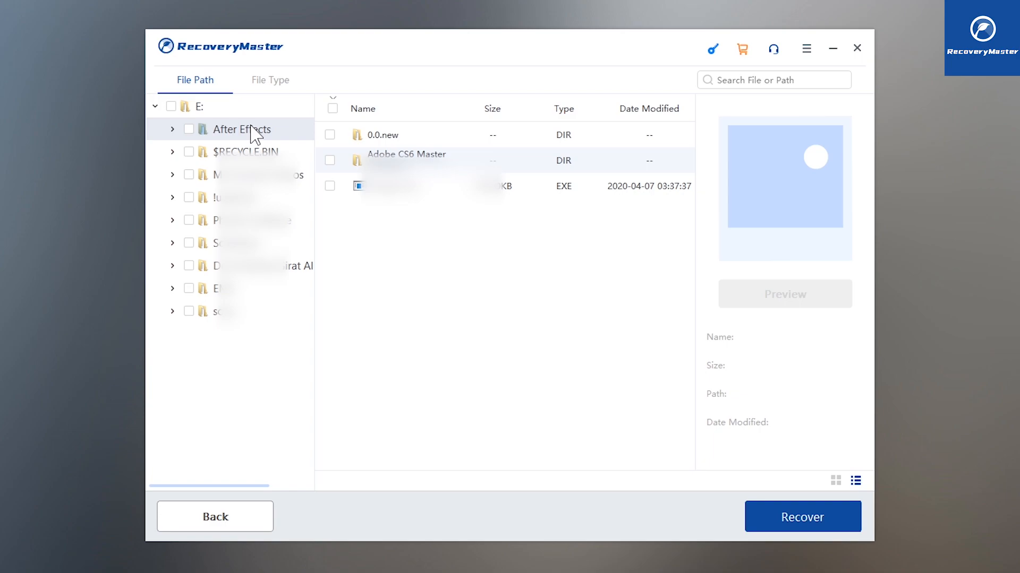
left_click(241, 174)
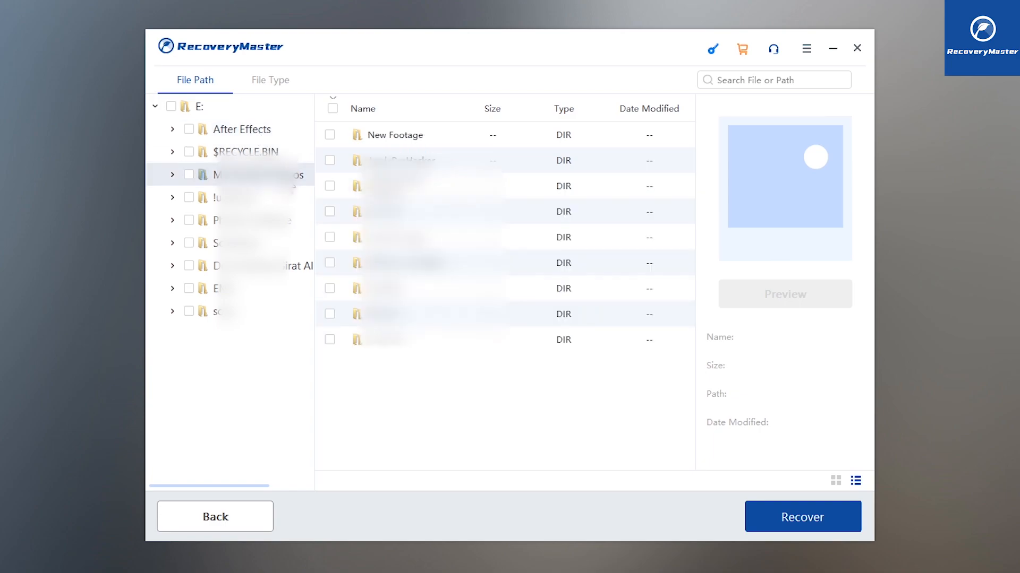
mouse_move(282, 96)
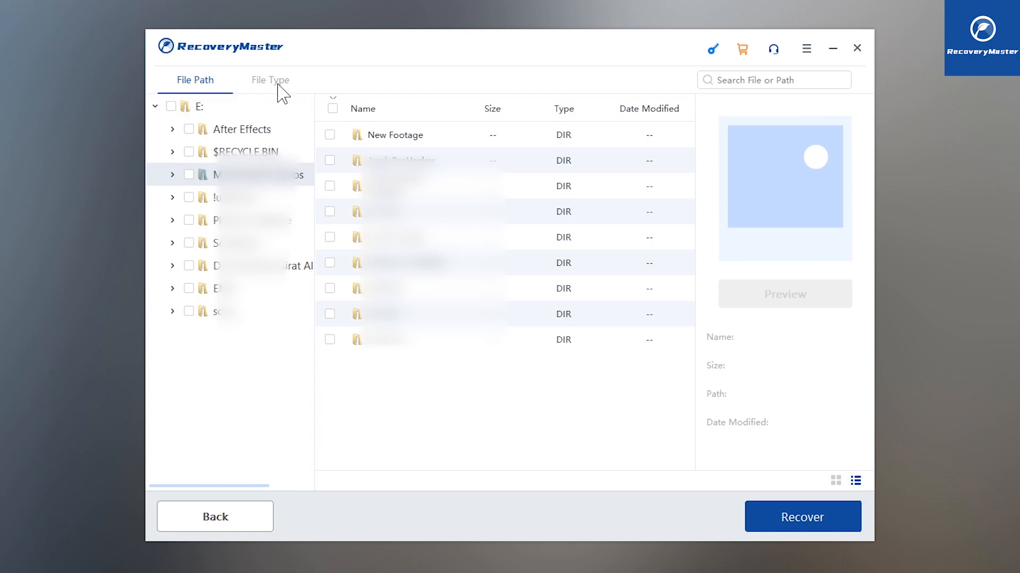
Switch to File Type view and browse Document and Photo, opening the JPG folder
left_click(270, 79)
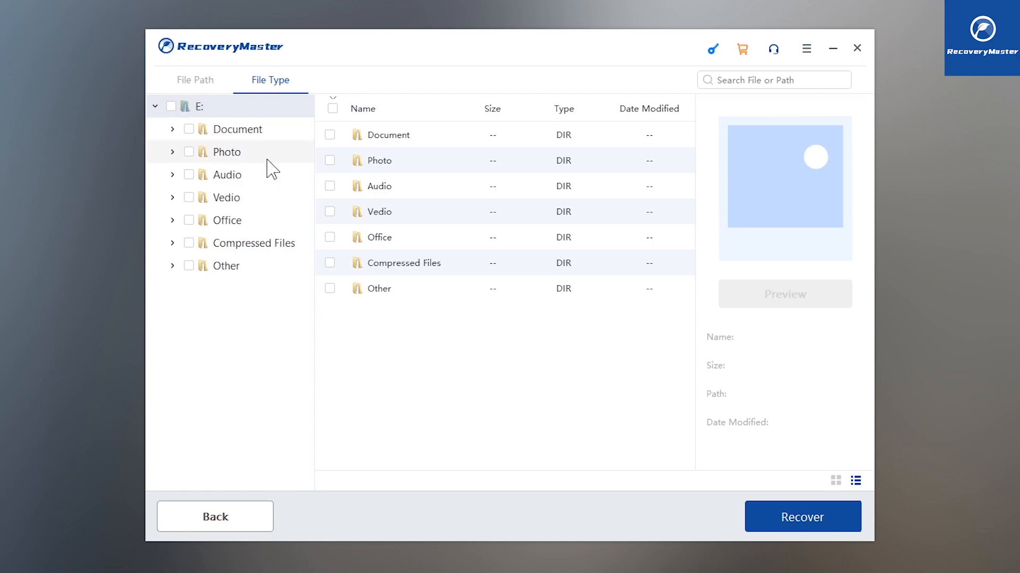
left_click(238, 128)
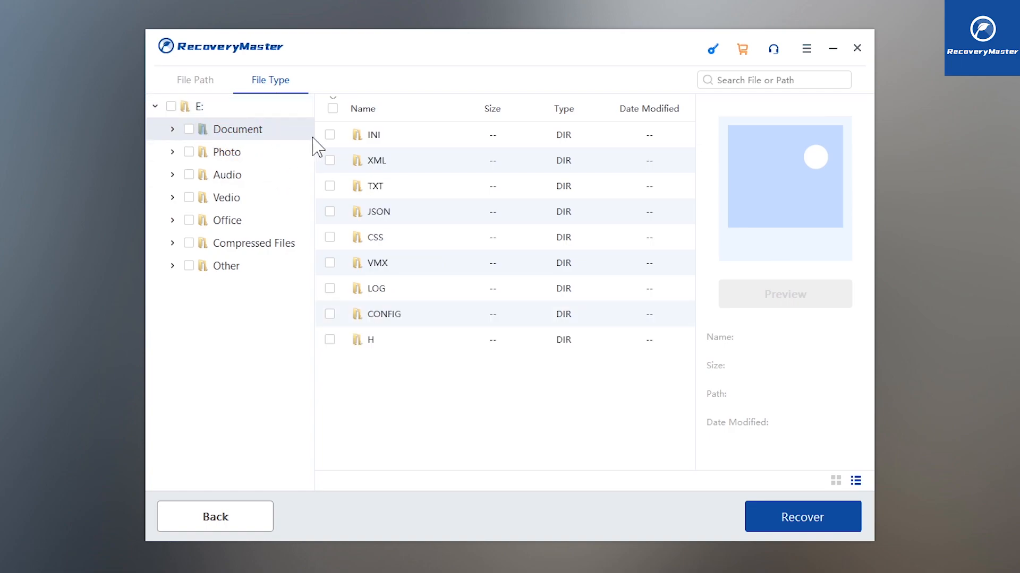
left_click(227, 151)
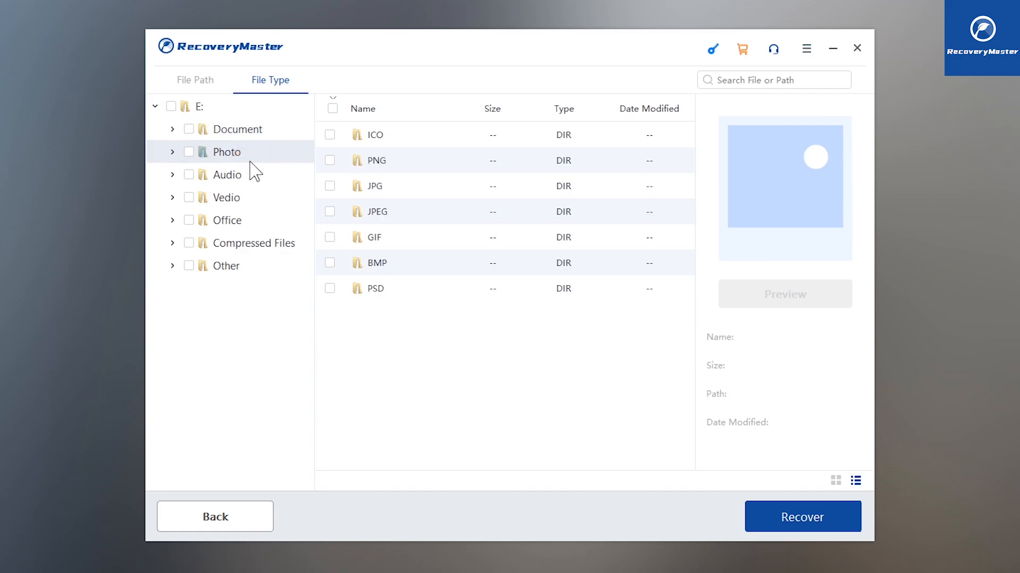
left_click(377, 186)
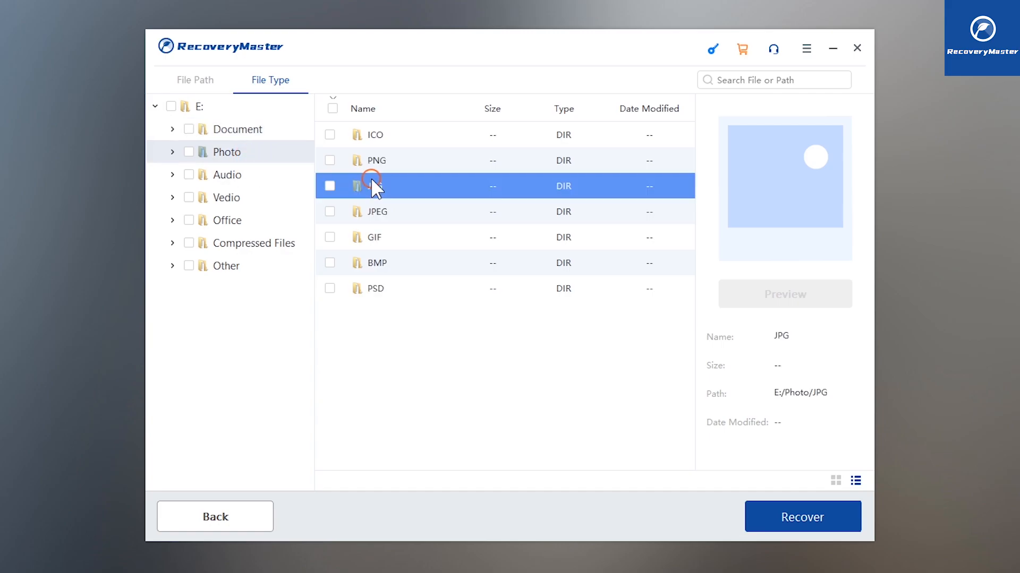
double_click(376, 185)
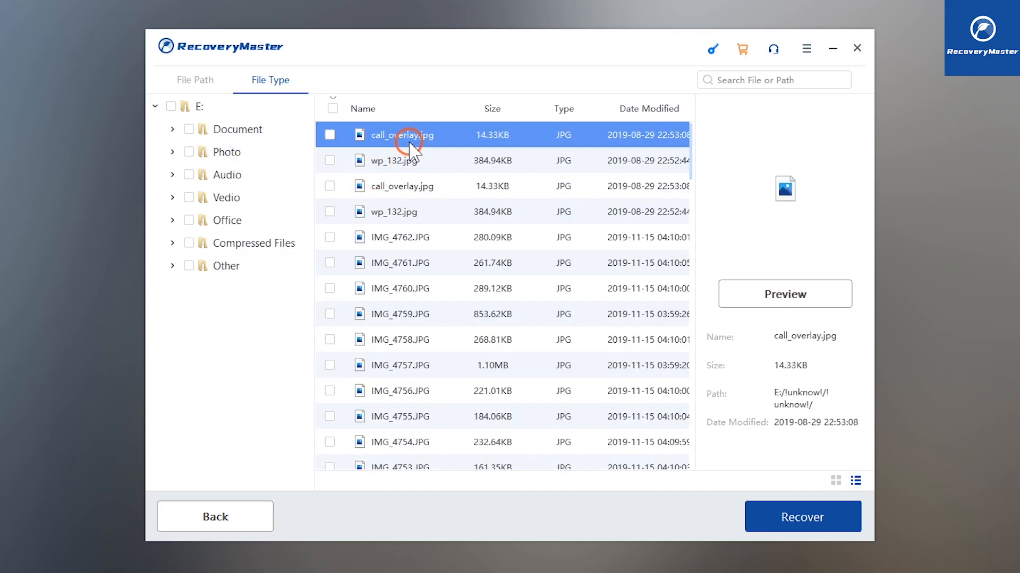
mouse_move(431, 162)
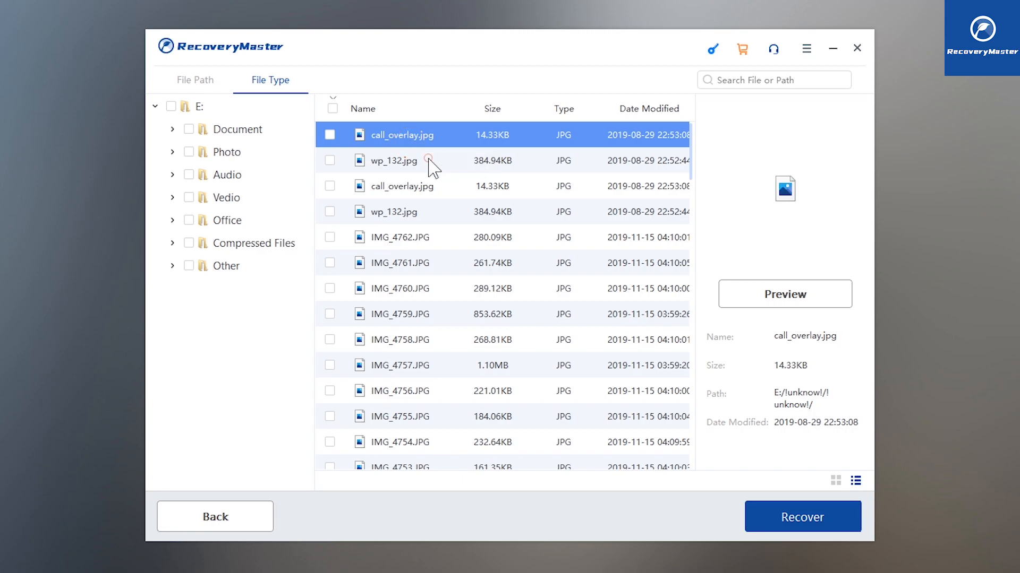
Expand Vedio > MP4 and tick 1 (36).mp4 for recovery
left_click(228, 197)
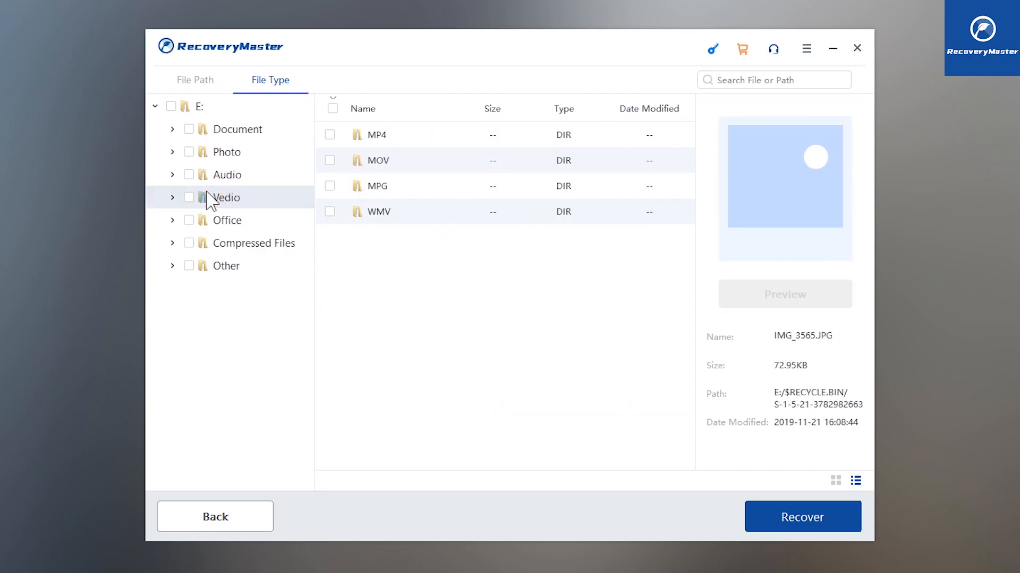
left_click(173, 197)
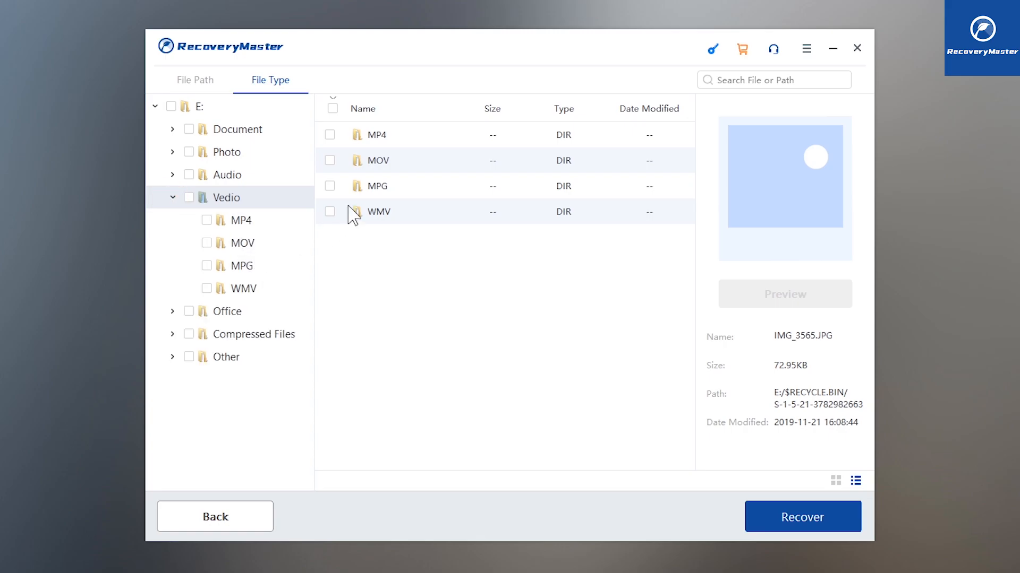
left_click(242, 220)
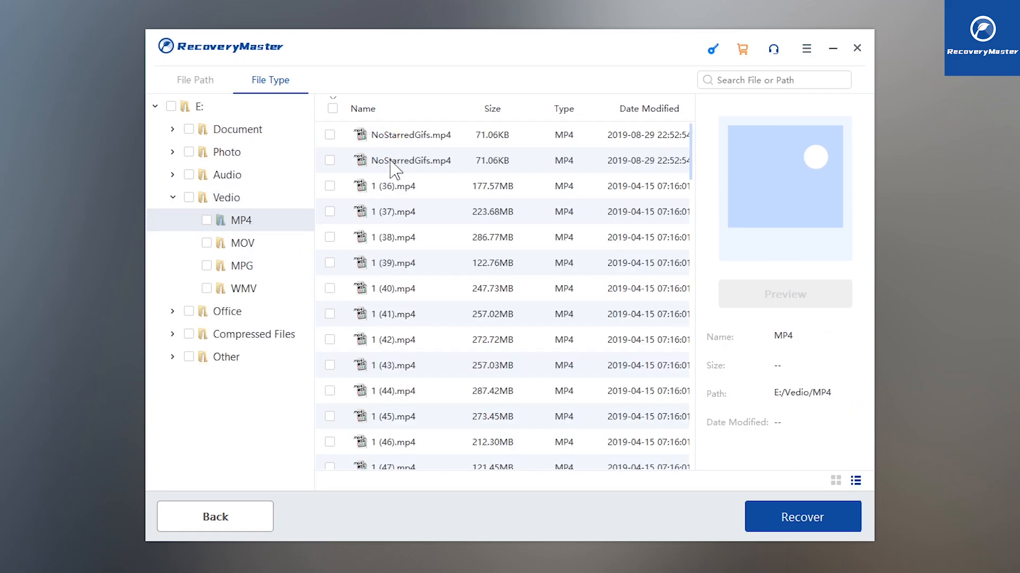
left_click(393, 186)
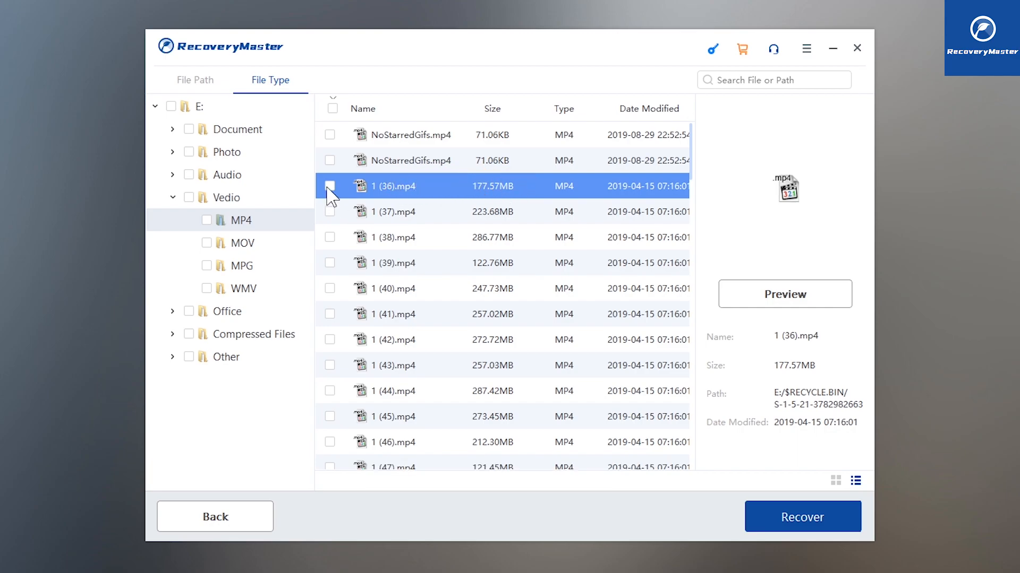
Recover 1 (36).mp4, browsing drive C: to save it to the Desktop
left_click(802, 517)
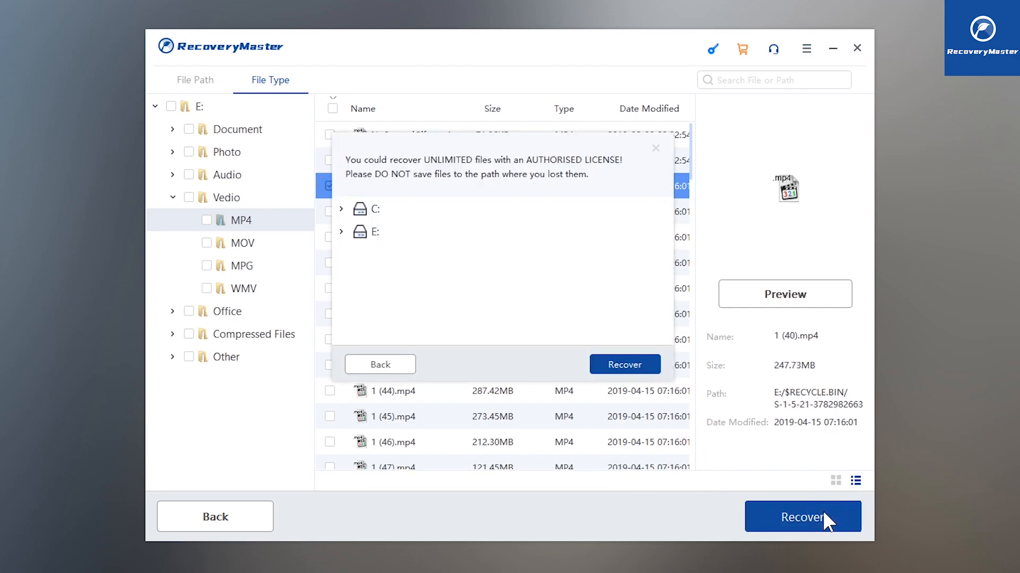
mouse_move(513, 364)
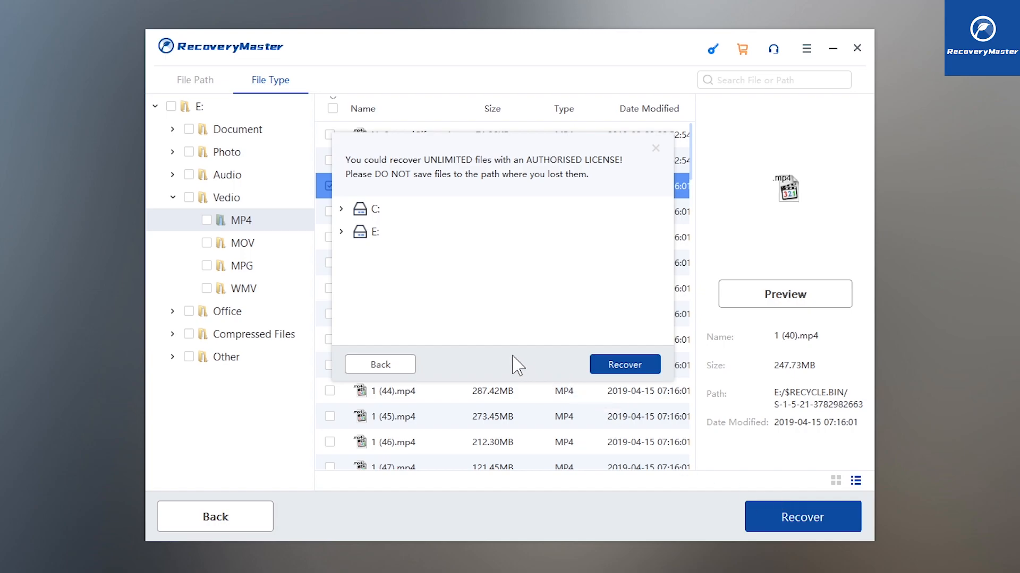
mouse_move(350, 224)
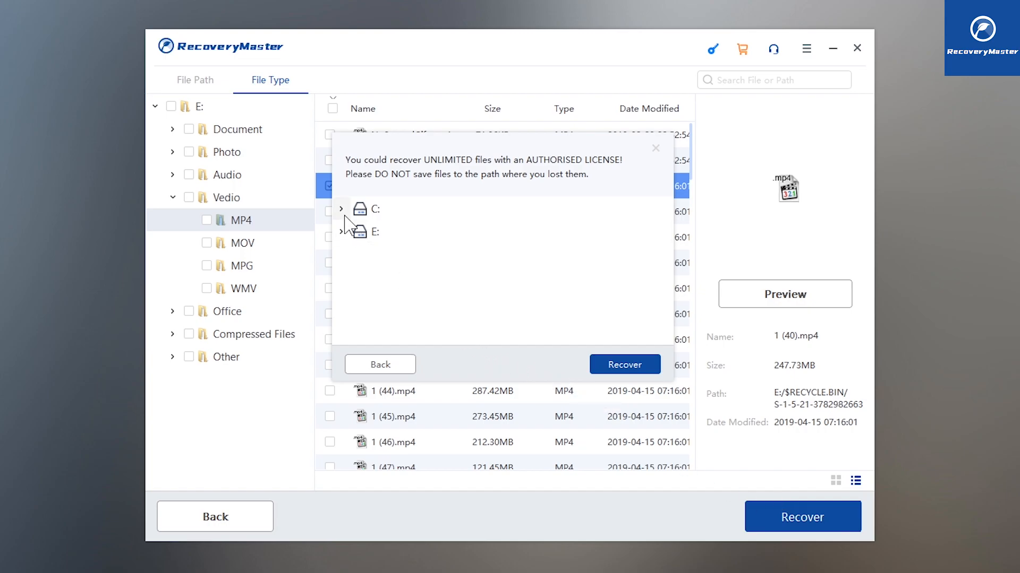
left_click(623, 364)
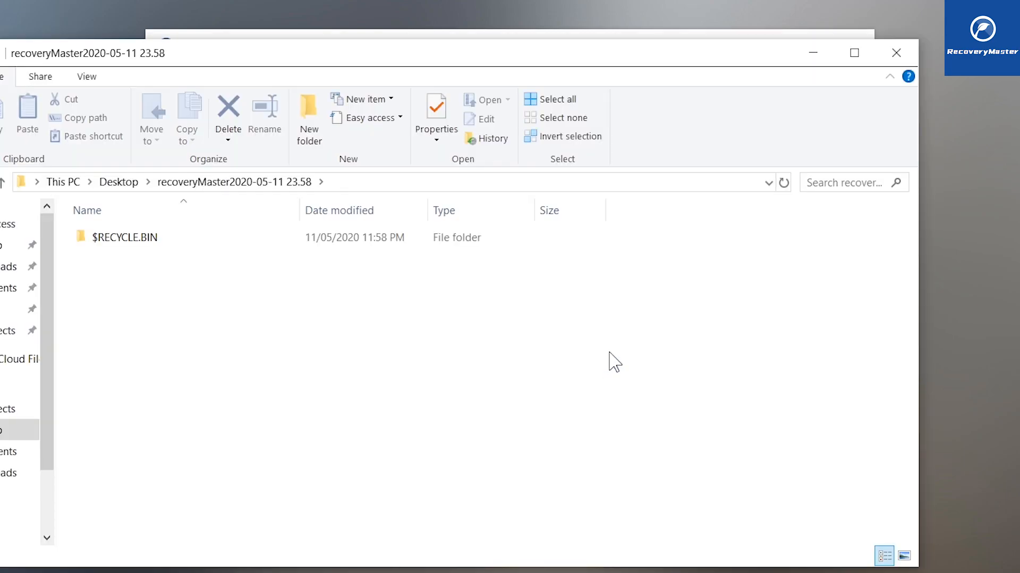
mouse_move(525, 79)
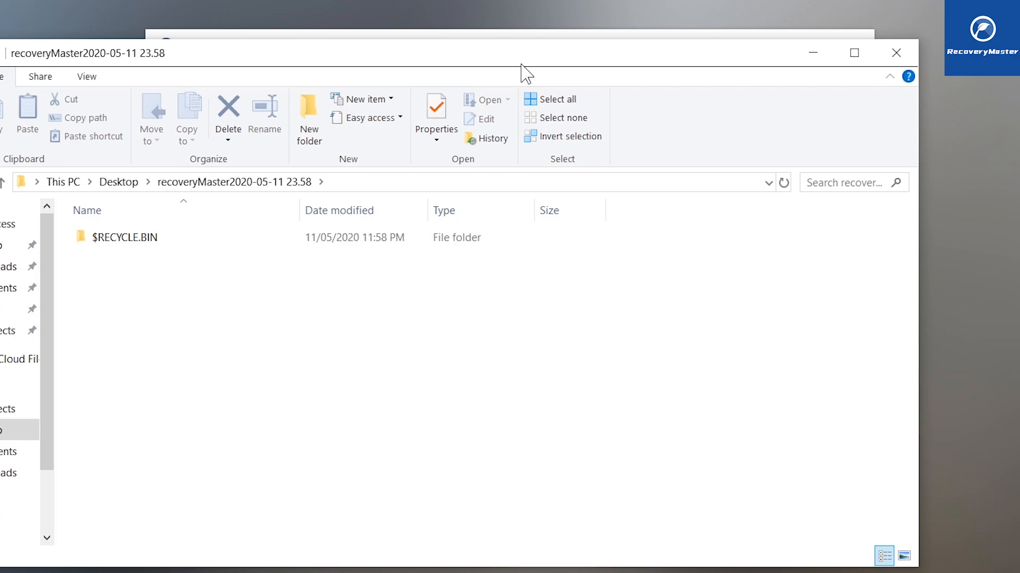
mouse_move(167, 269)
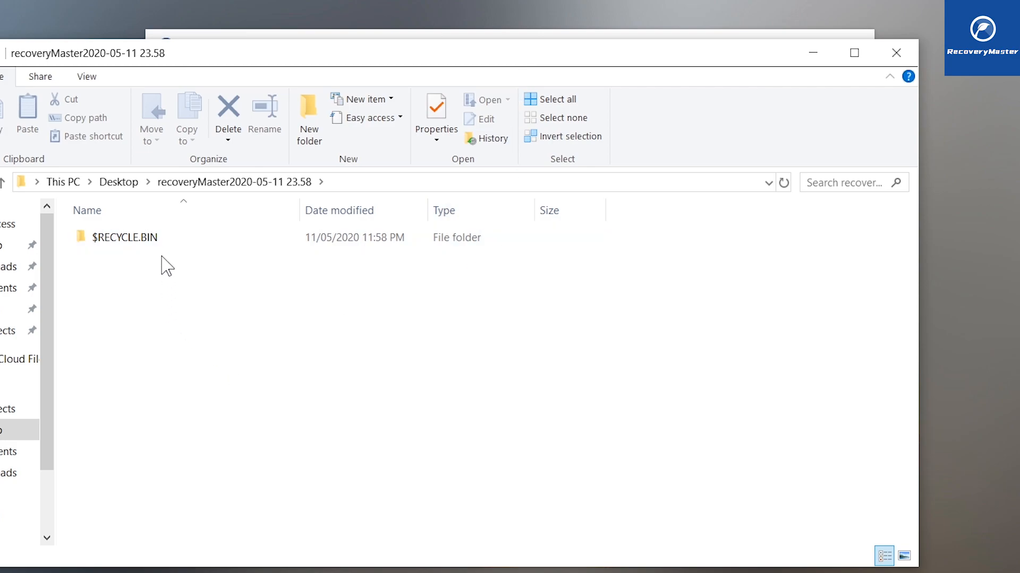
Browse $RECYCLE.BIN and the S-1-5-21… folder to select the recovered 1 (36).MP4 (244 MB)
double_click(124, 237)
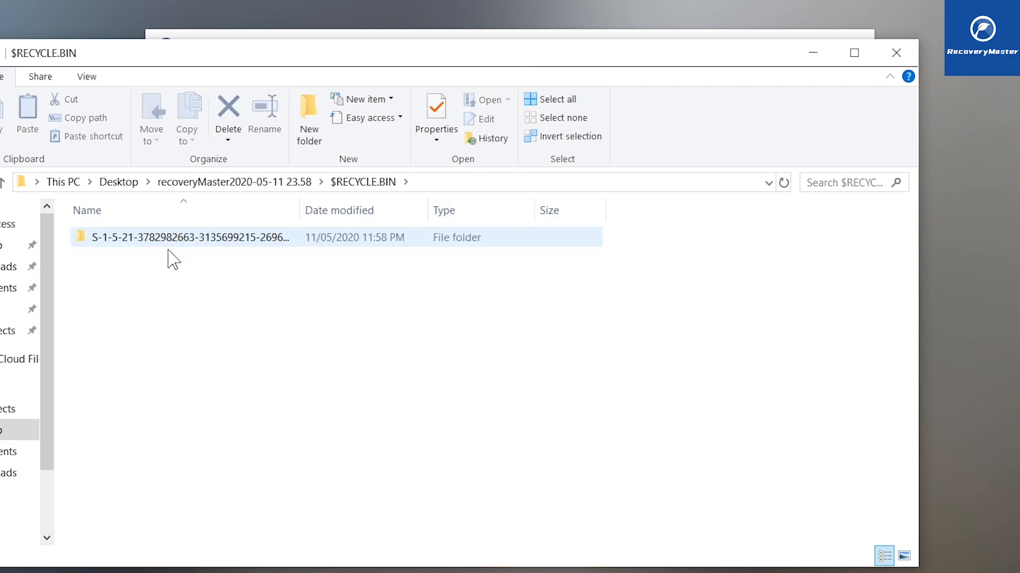
double_click(189, 237)
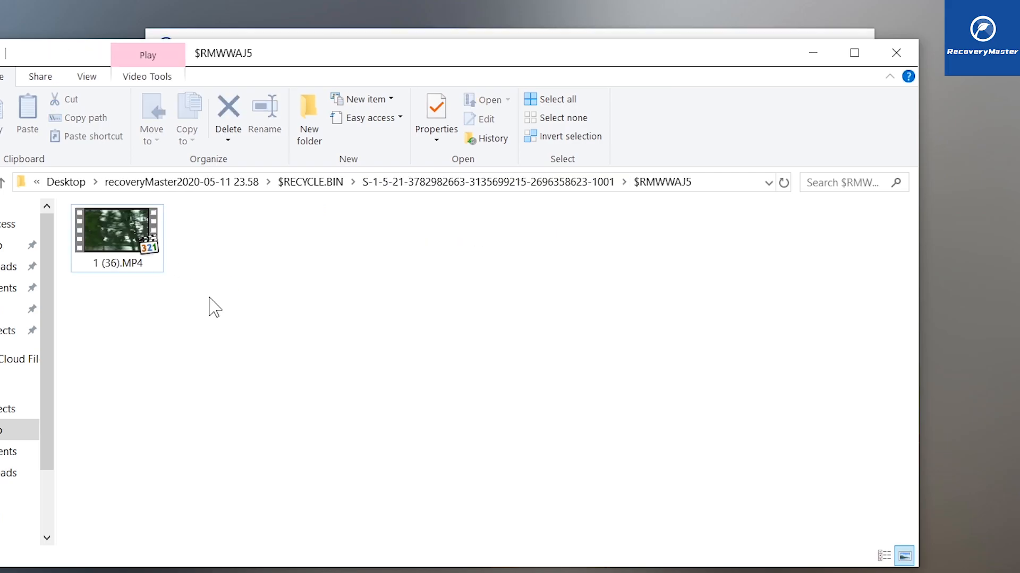
left_click(137, 242)
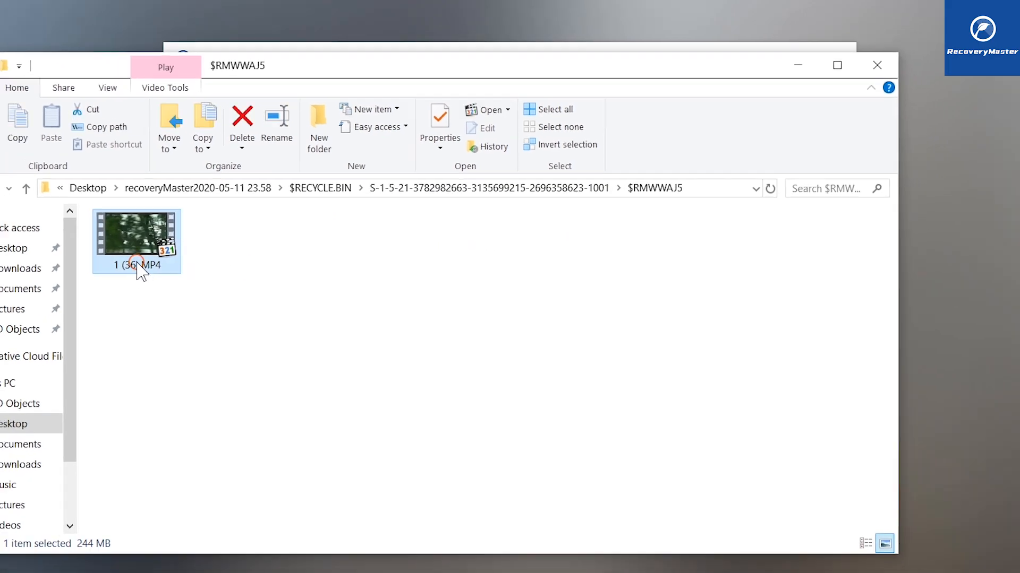
Play the recovered 1 (36).MP4 tornado video in Media Player Classic with volume adjusted
double_click(136, 238)
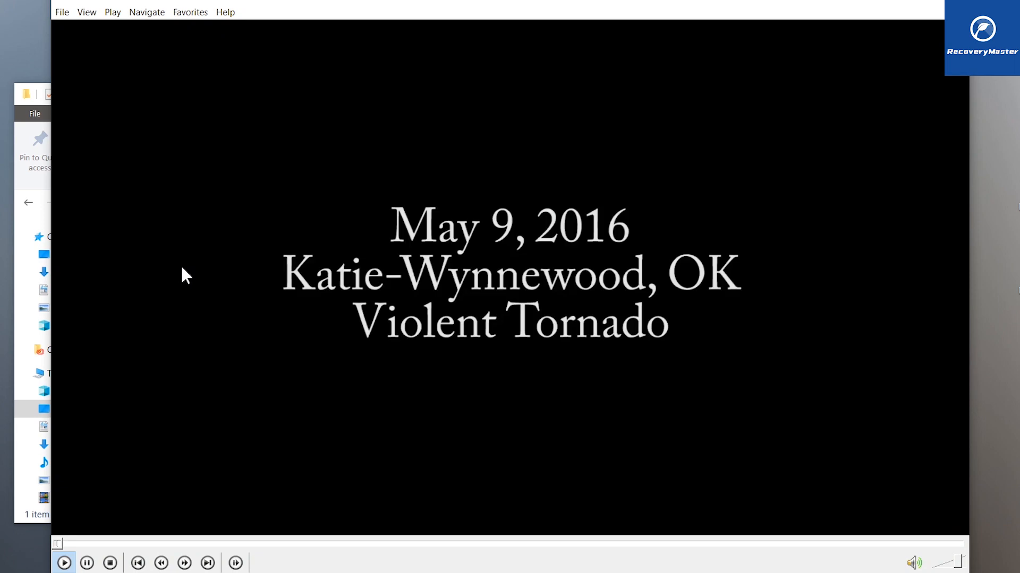
mouse_move(852, 527)
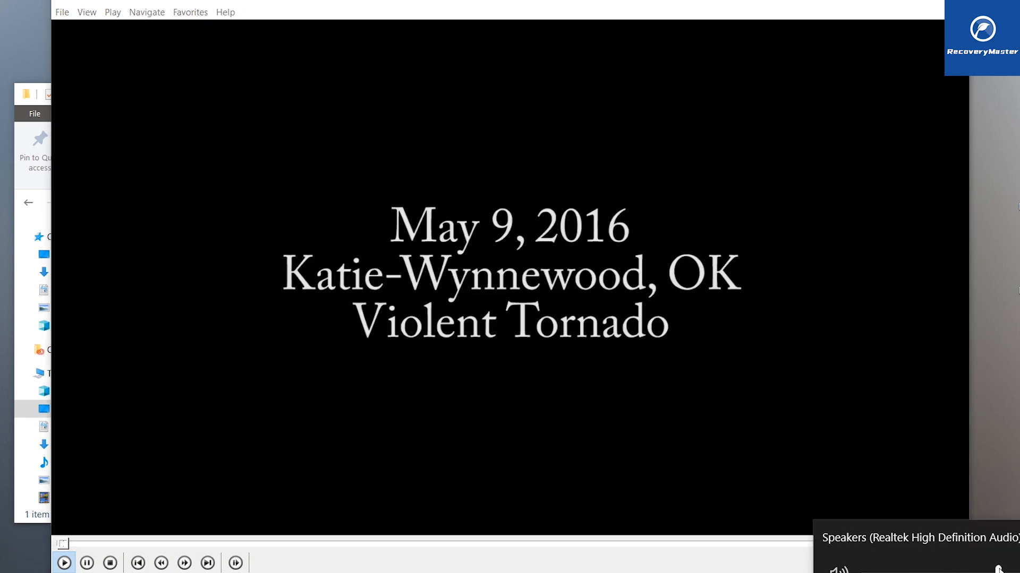
left_click(63, 563)
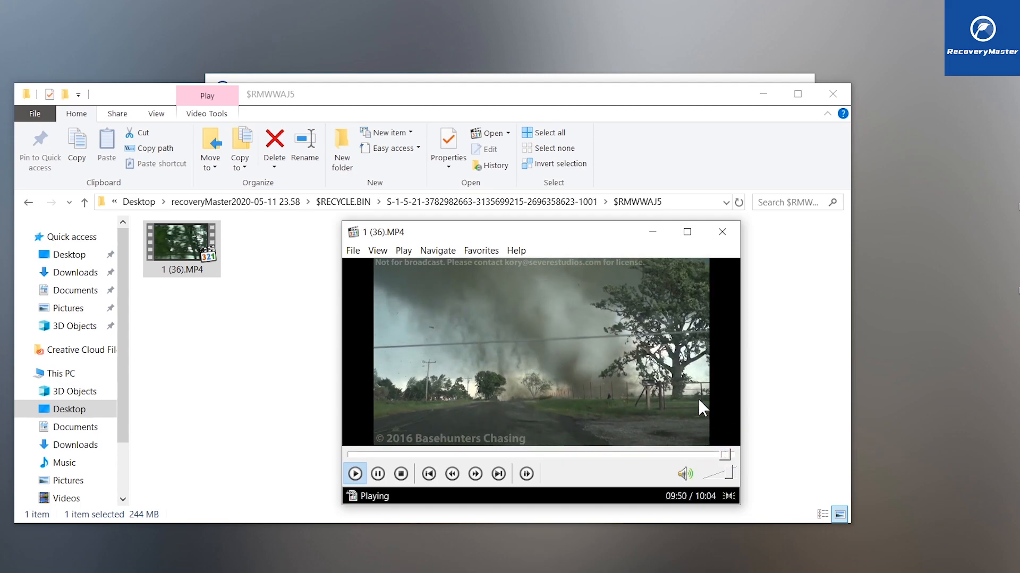
left_click(721, 232)
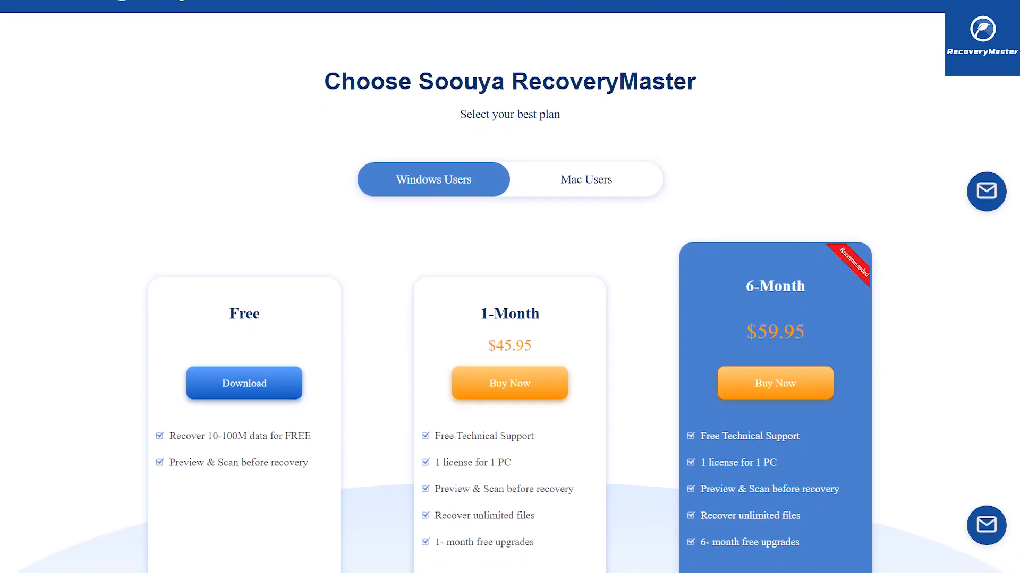
Scroll the pricing page past the Free, 1-Month and 6-Month plans to 'Why Soouya RecoveryMaster?'
scroll("up", 3)
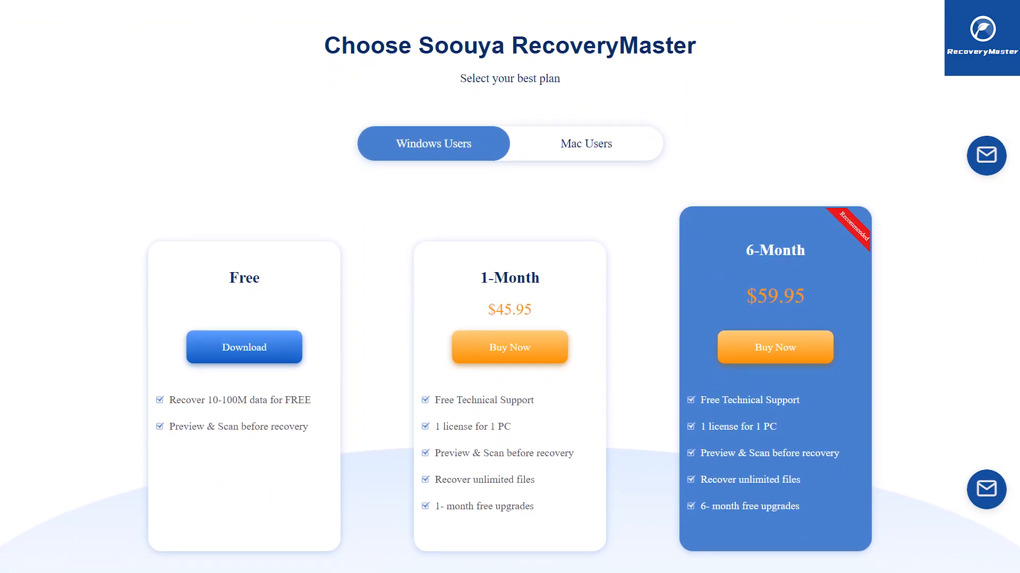
scroll("down", 3)
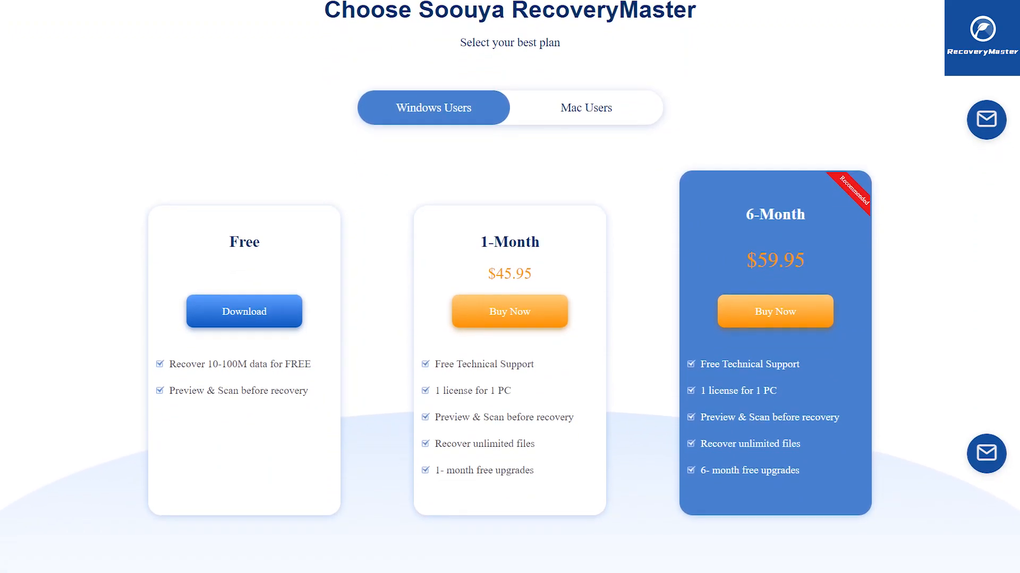
scroll("down", 3)
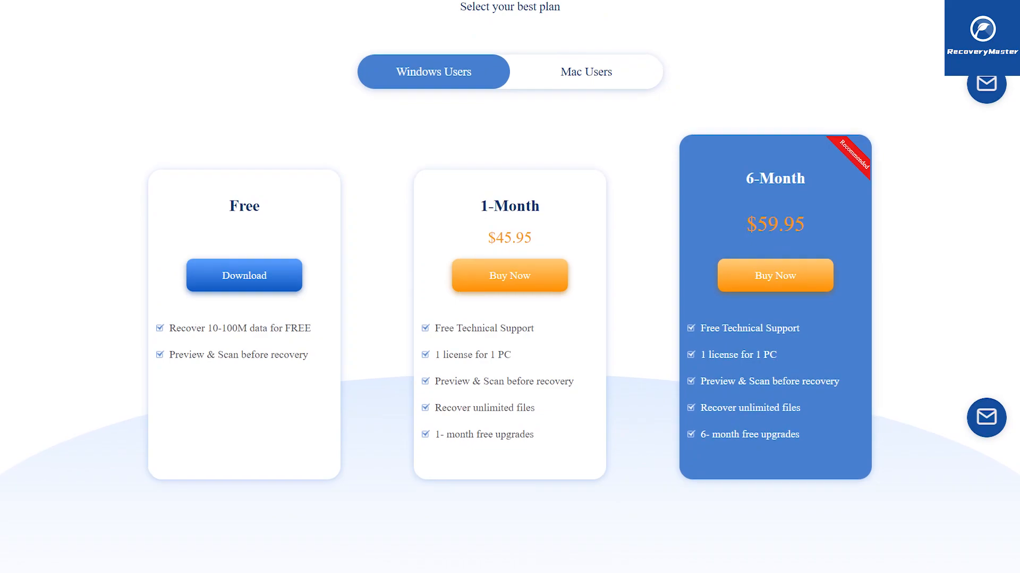
scroll("down", 3)
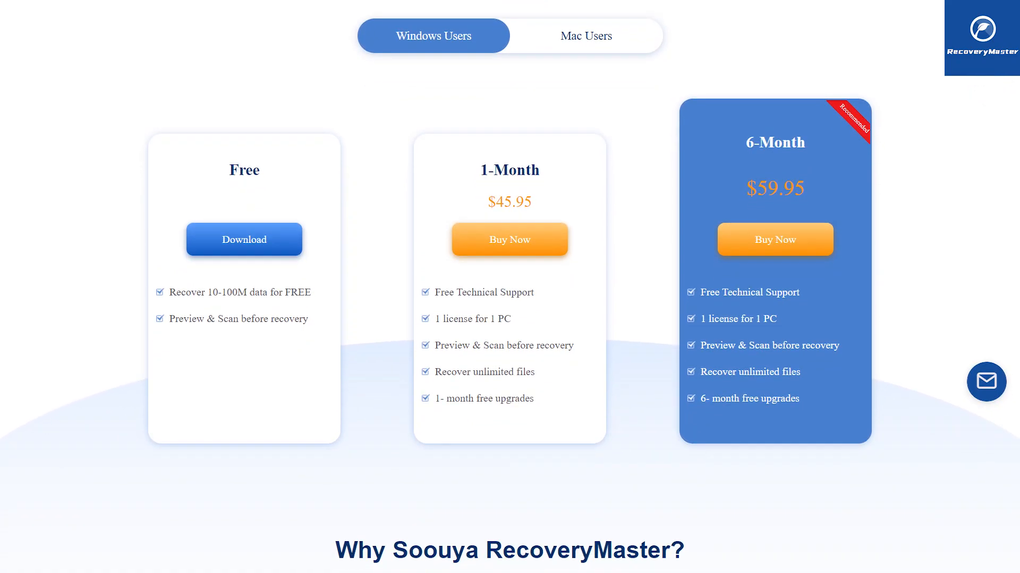
scroll("down", 3)
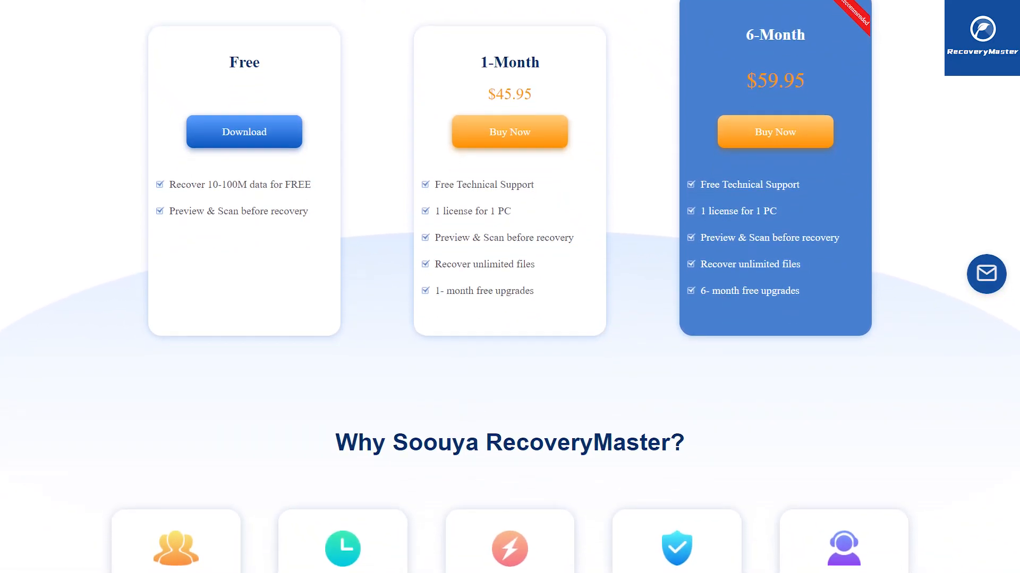
scroll("down", 3)
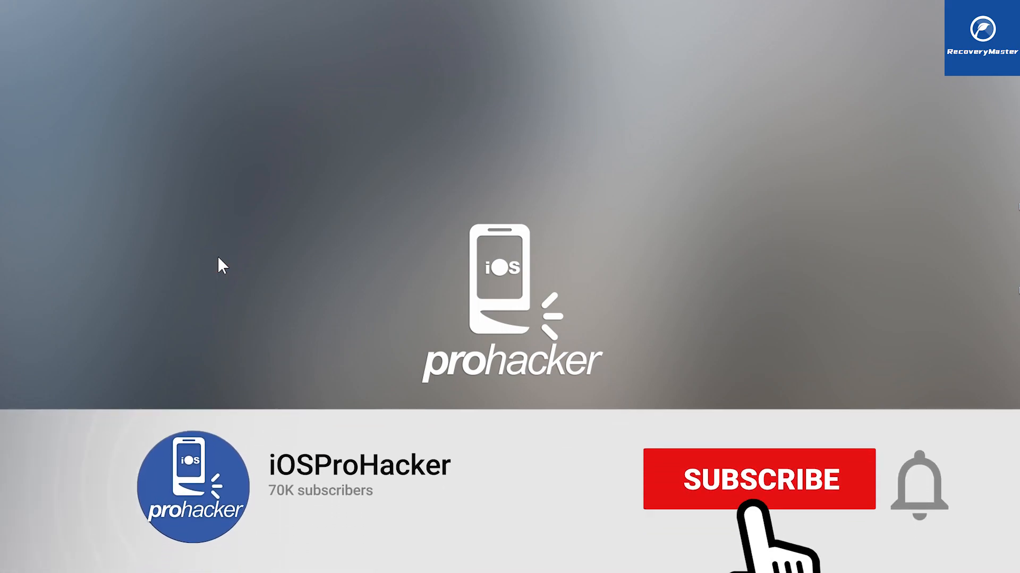
left_click(758, 479)
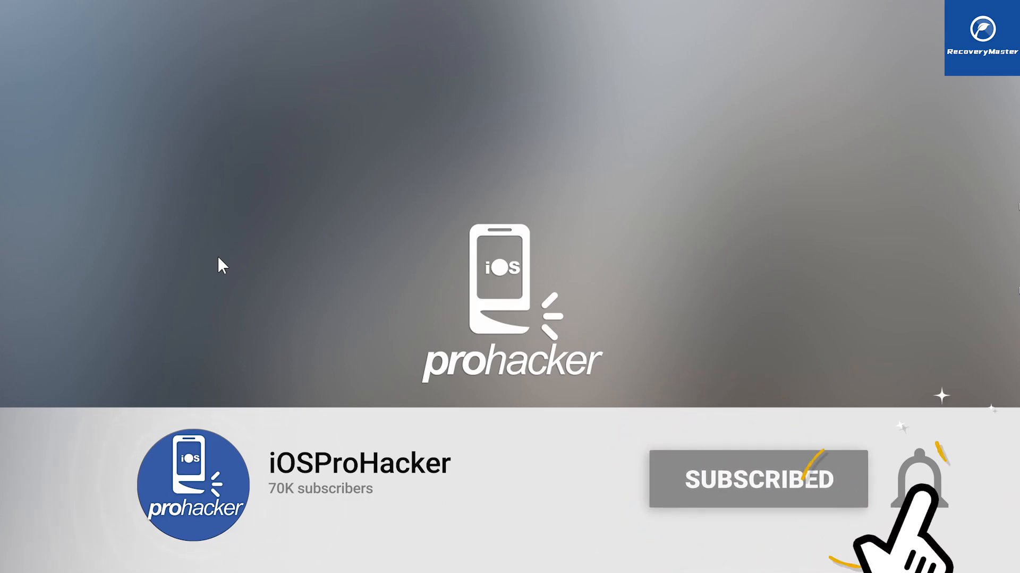